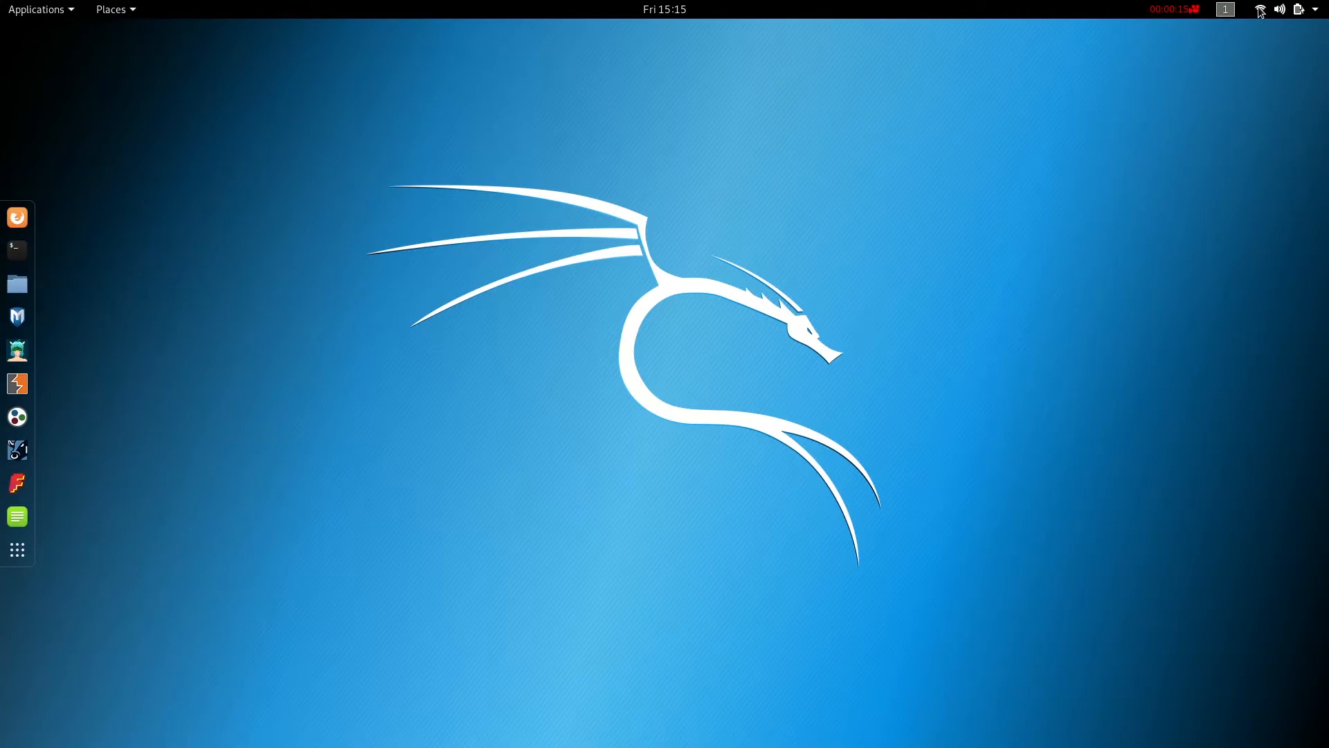
Check the network in the system status menu, then launch Firefox ESR.
{"action": "left_click", "coordinate": [1298, 10]}
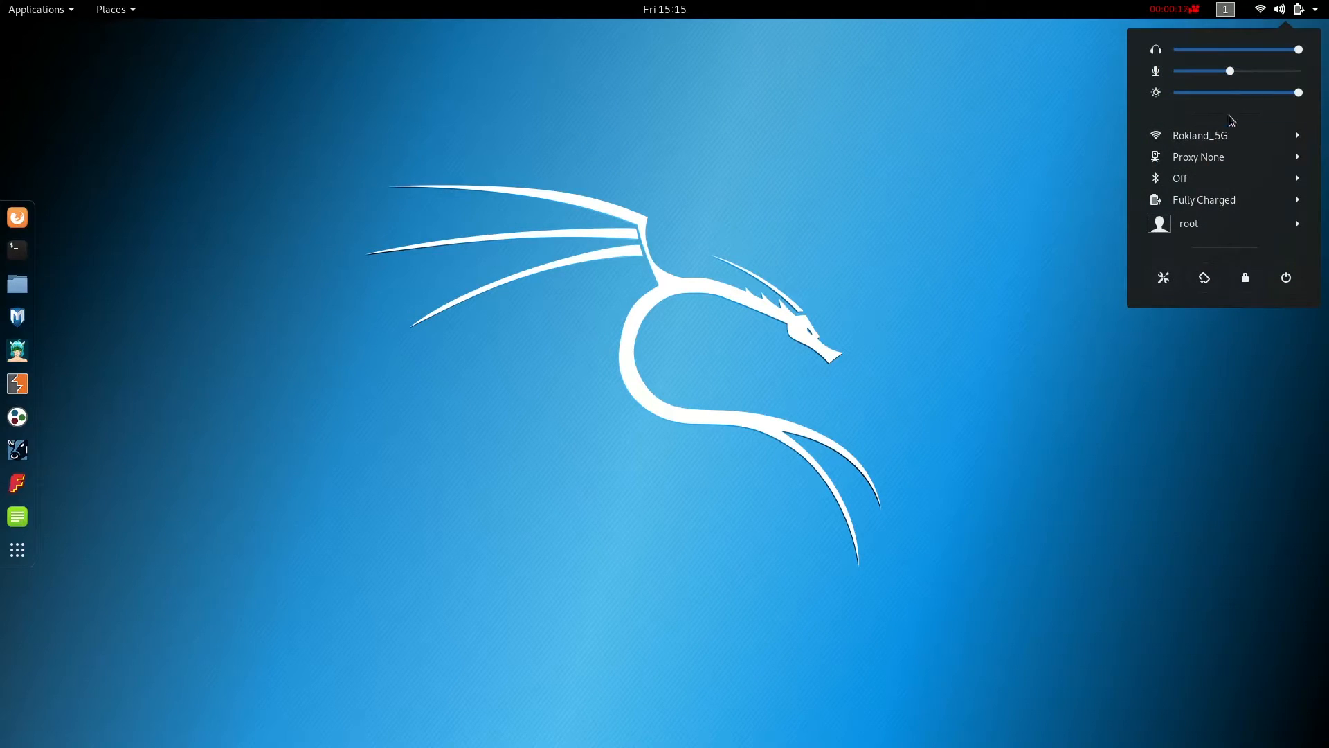
{"action": "left_click", "coordinate": [1199, 135]}
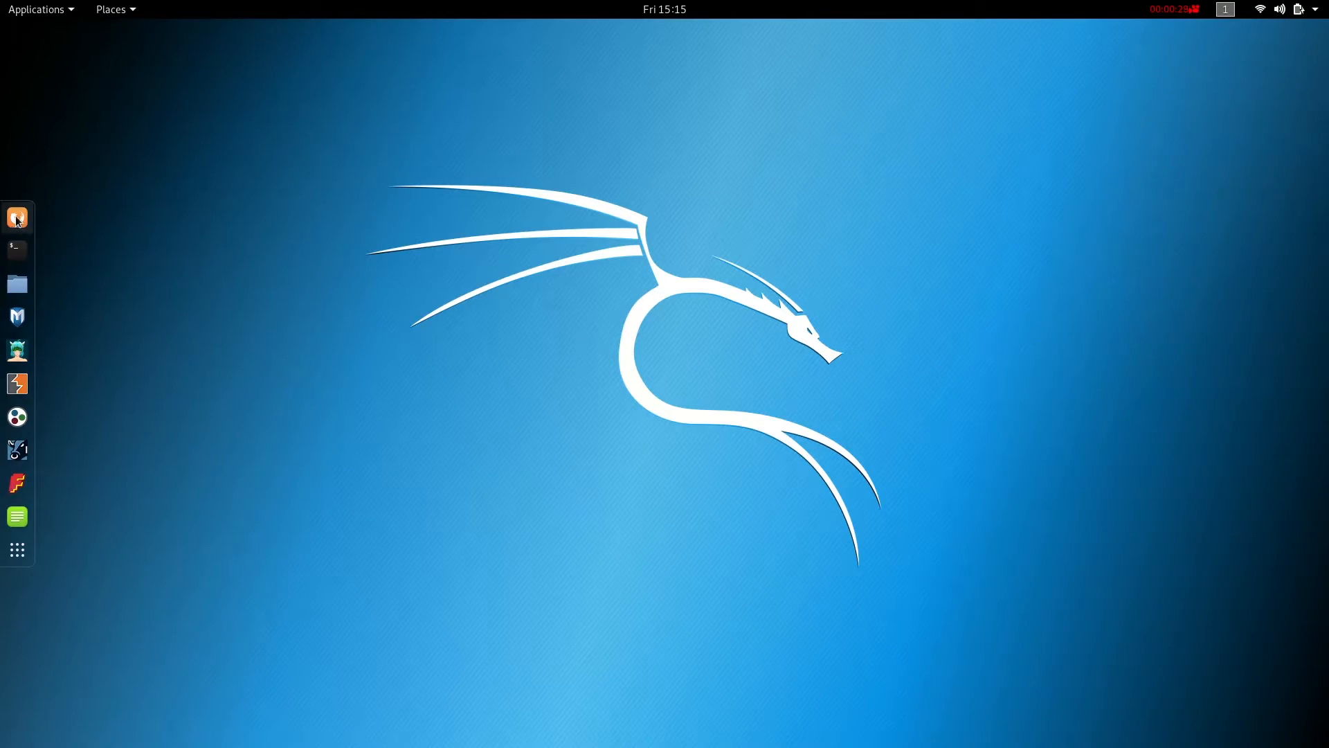
{"action": "left_click", "coordinate": [16, 217]}
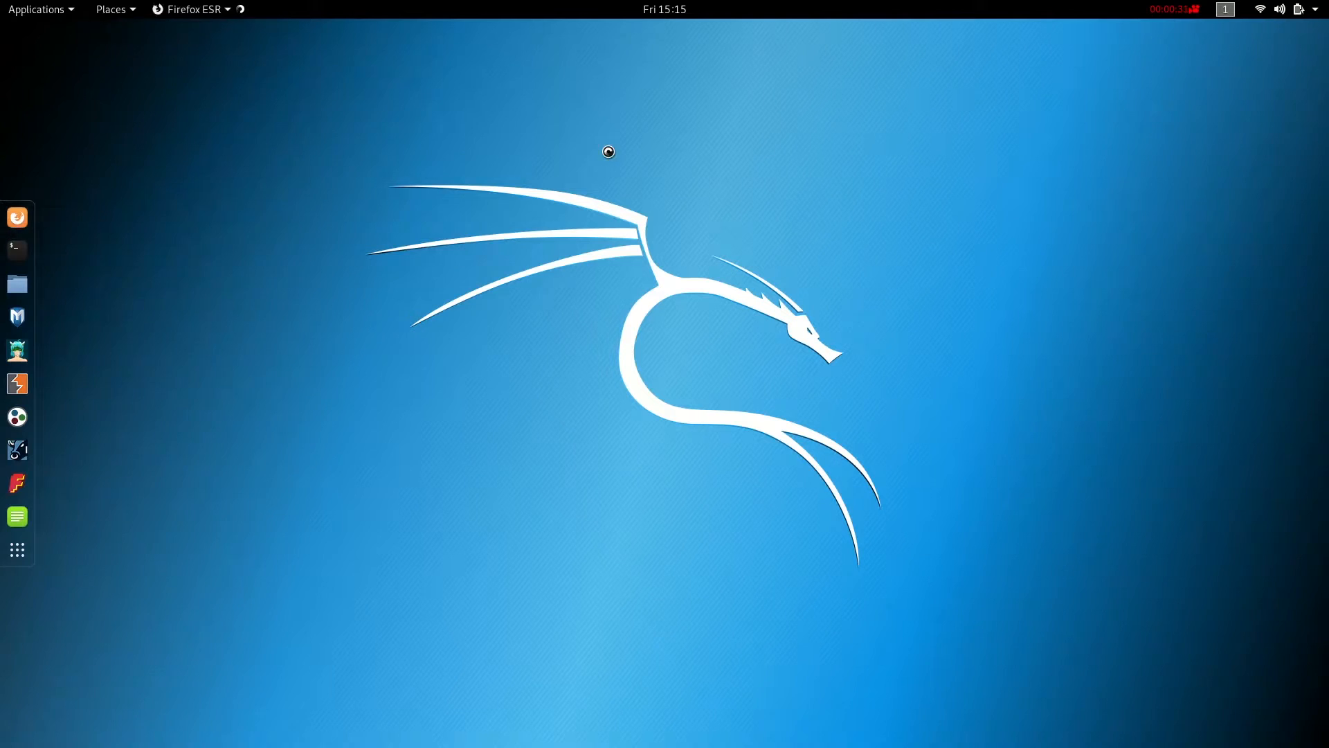
{"action": "left_click", "coordinate": [16, 217]}
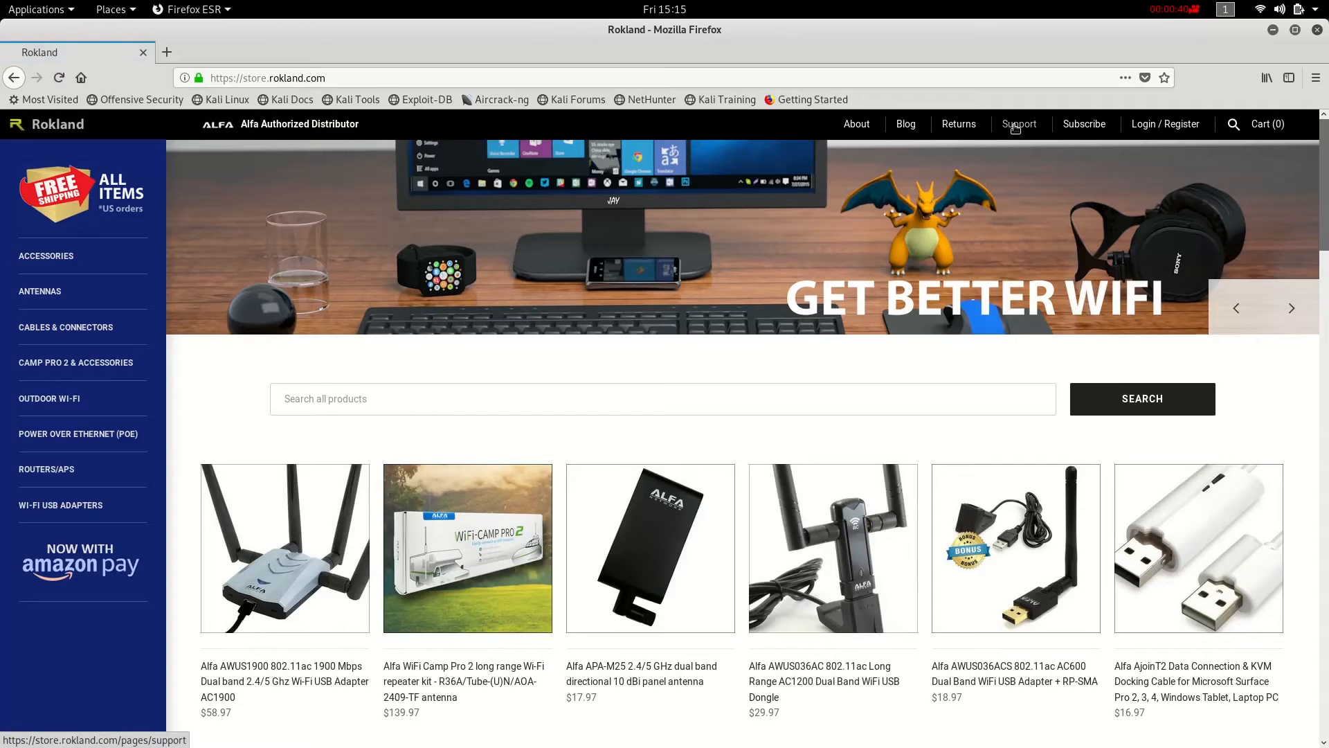
Follow Rokland Support's AWUS036AC/AWUS036ACH Linux driver link to the rtl8812au GitHub repository.
{"action": "left_click", "coordinate": [1018, 123]}
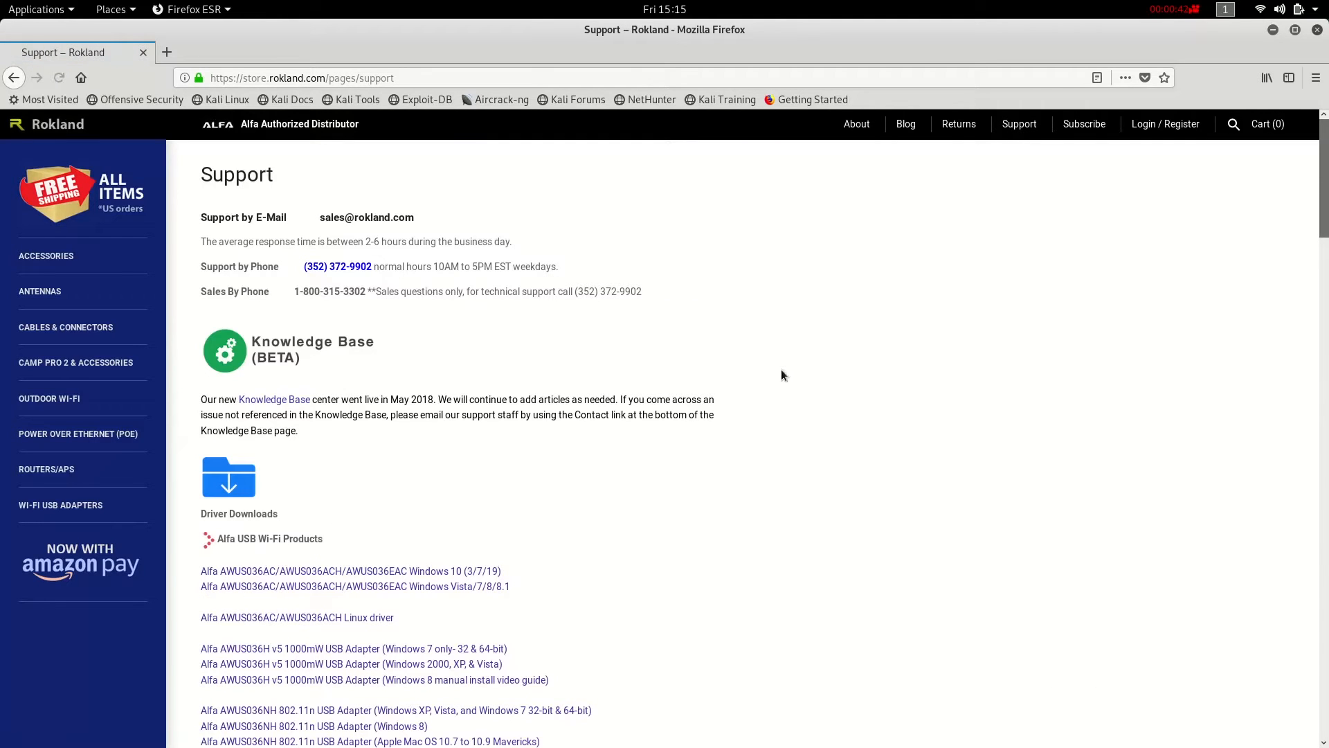
{"action": "scroll", "scroll_direction": "down", "scroll_amount": 3}
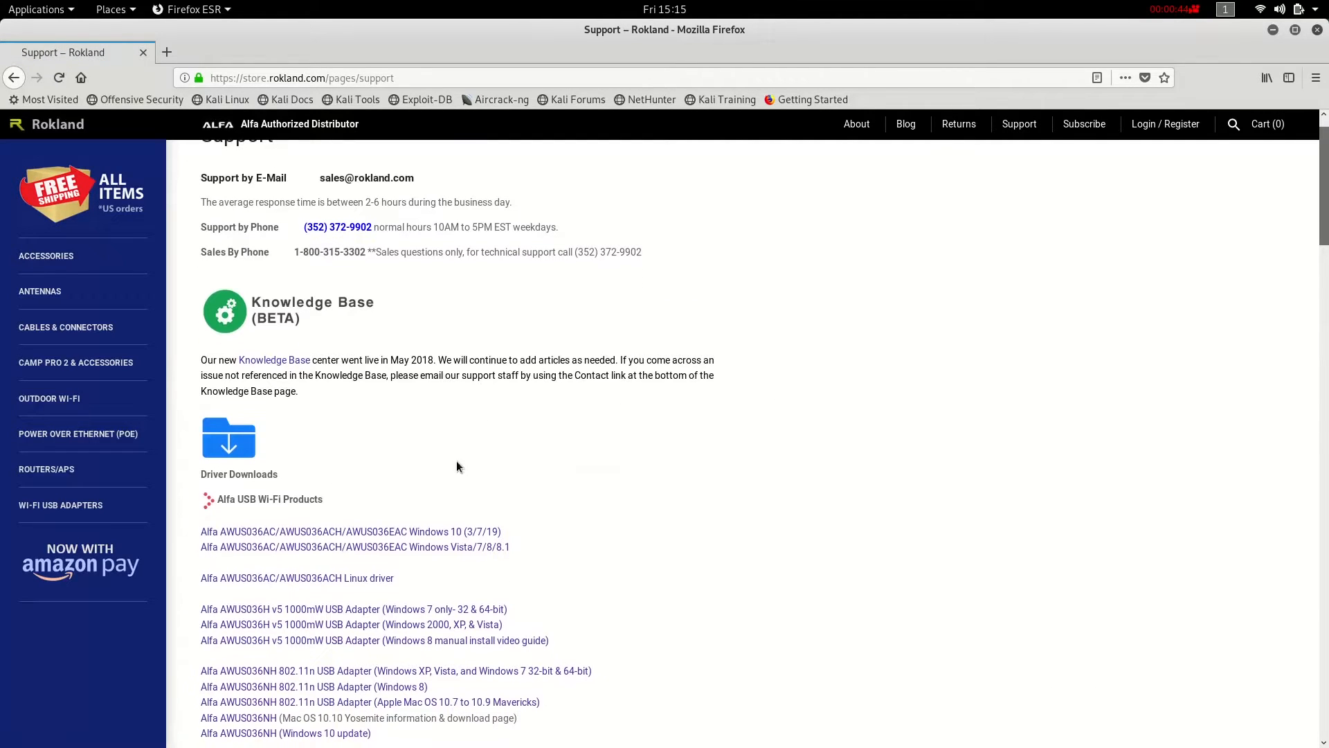
{"action": "left_click", "coordinate": [296, 578]}
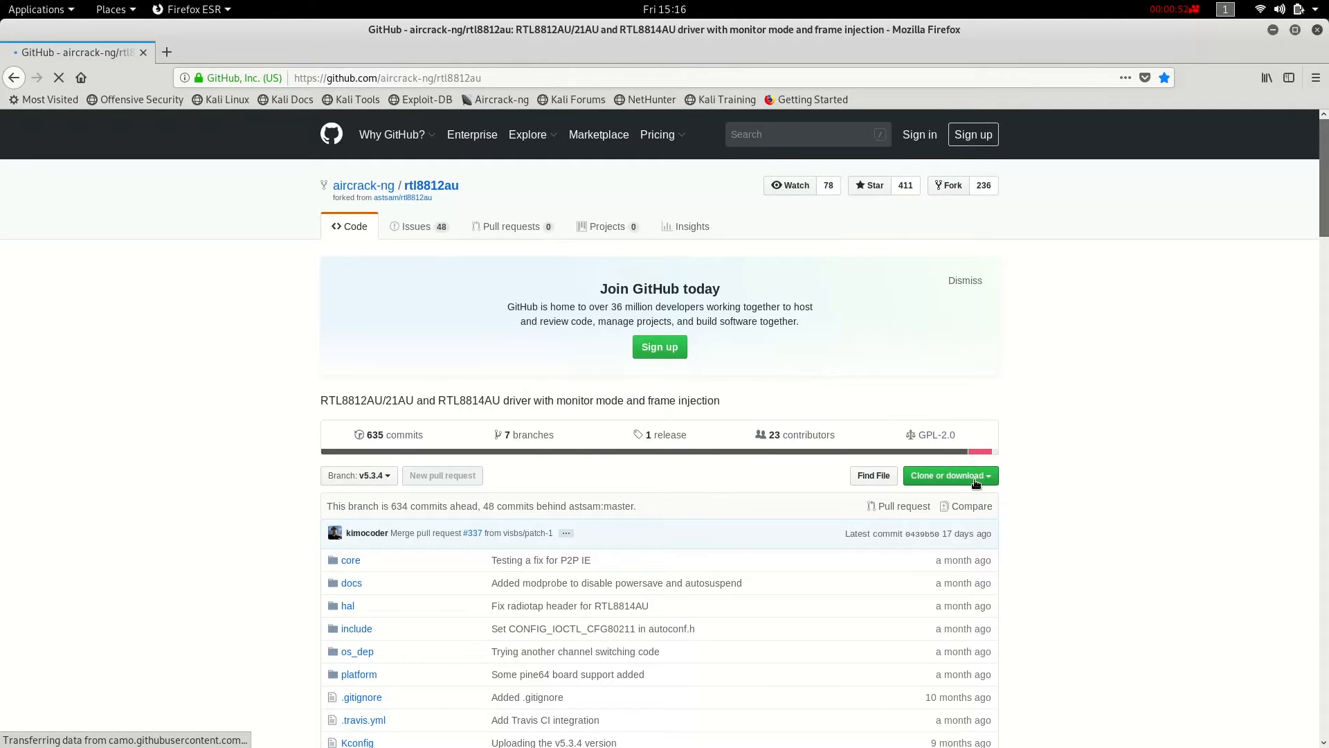
Download the rtl8812au repository as a ZIP archive and confirm saving the file.
{"action": "left_click", "coordinate": [949, 475]}
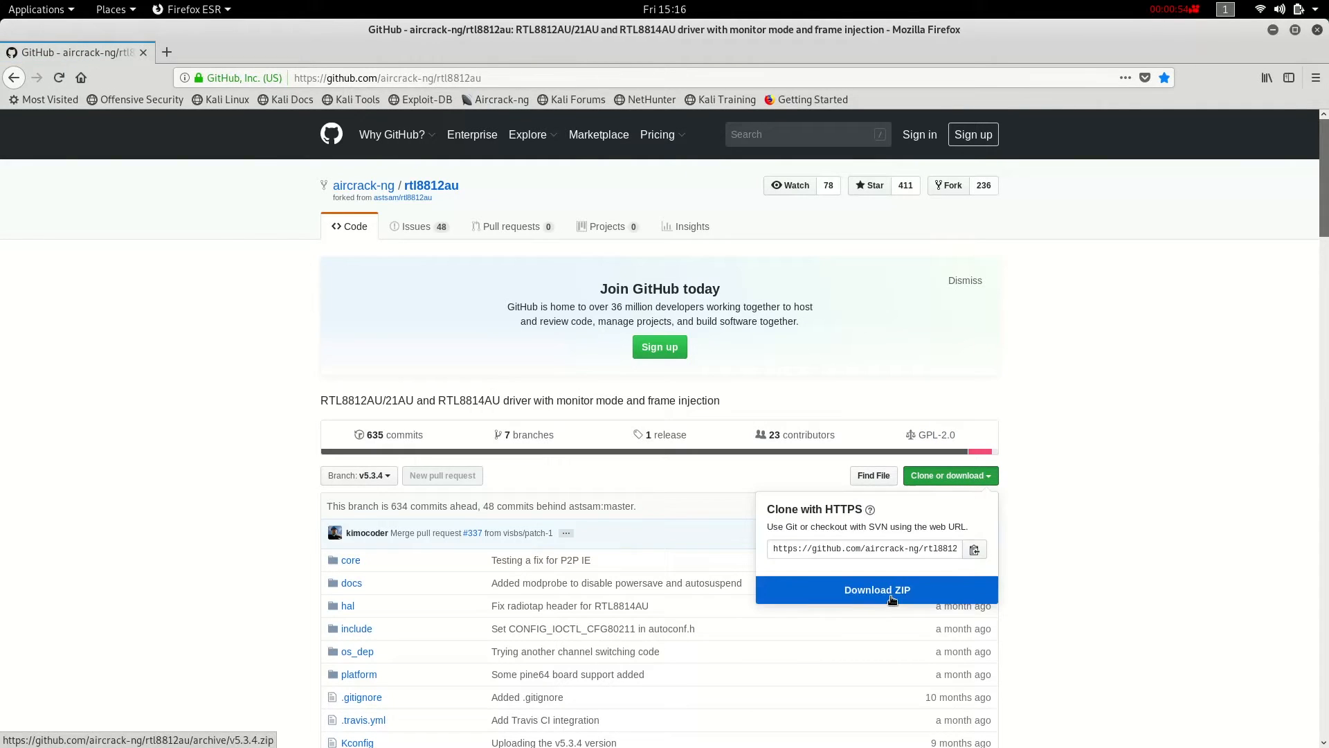
{"action": "left_click", "coordinate": [875, 590]}
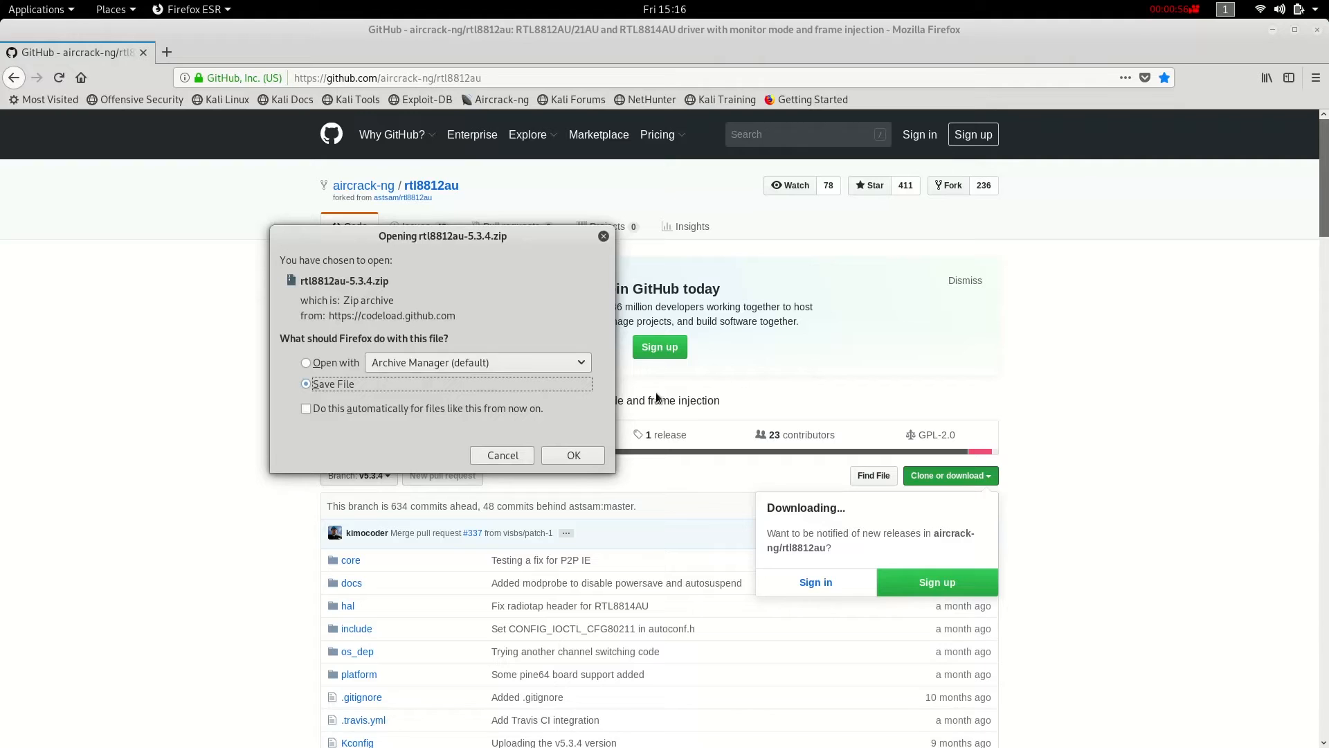
{"action": "left_click", "coordinate": [571, 456]}
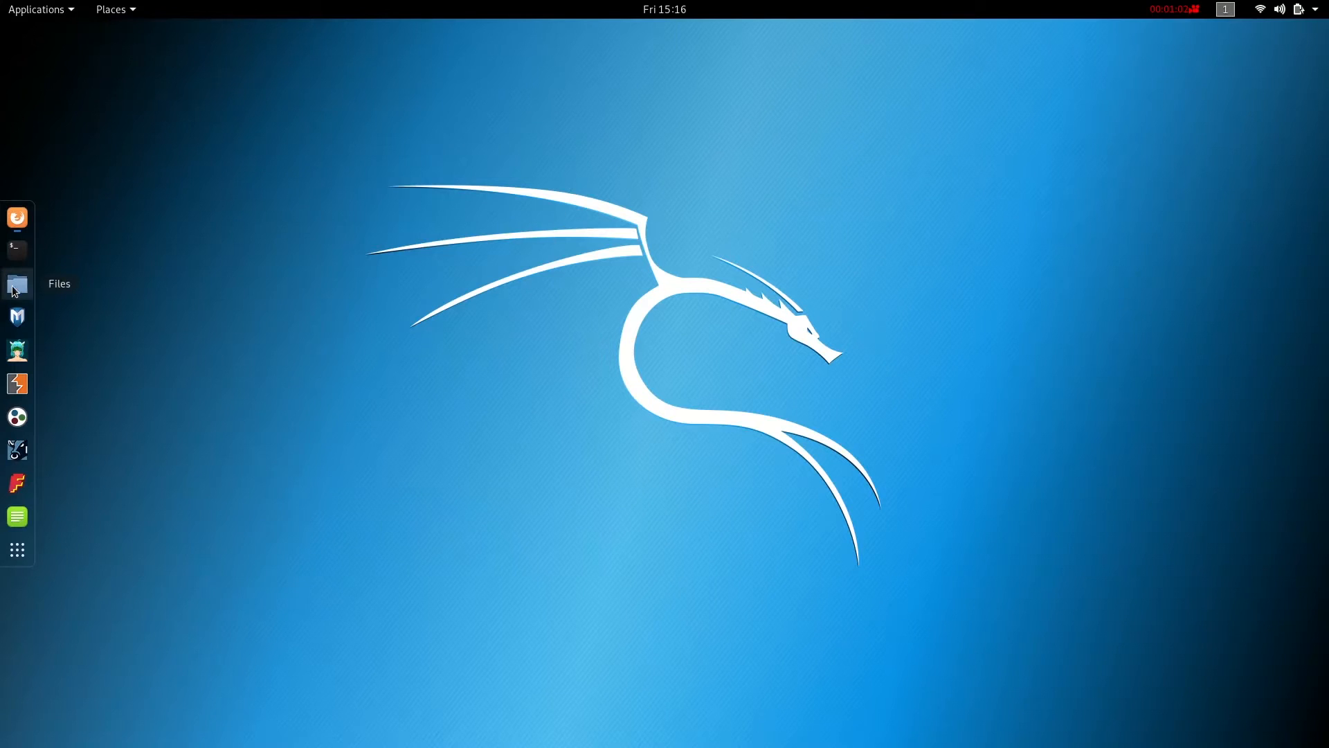
Extract the rtl8812au-5.3.4.zip archive in place inside the Downloads folder.
{"action": "left_click", "coordinate": [17, 282]}
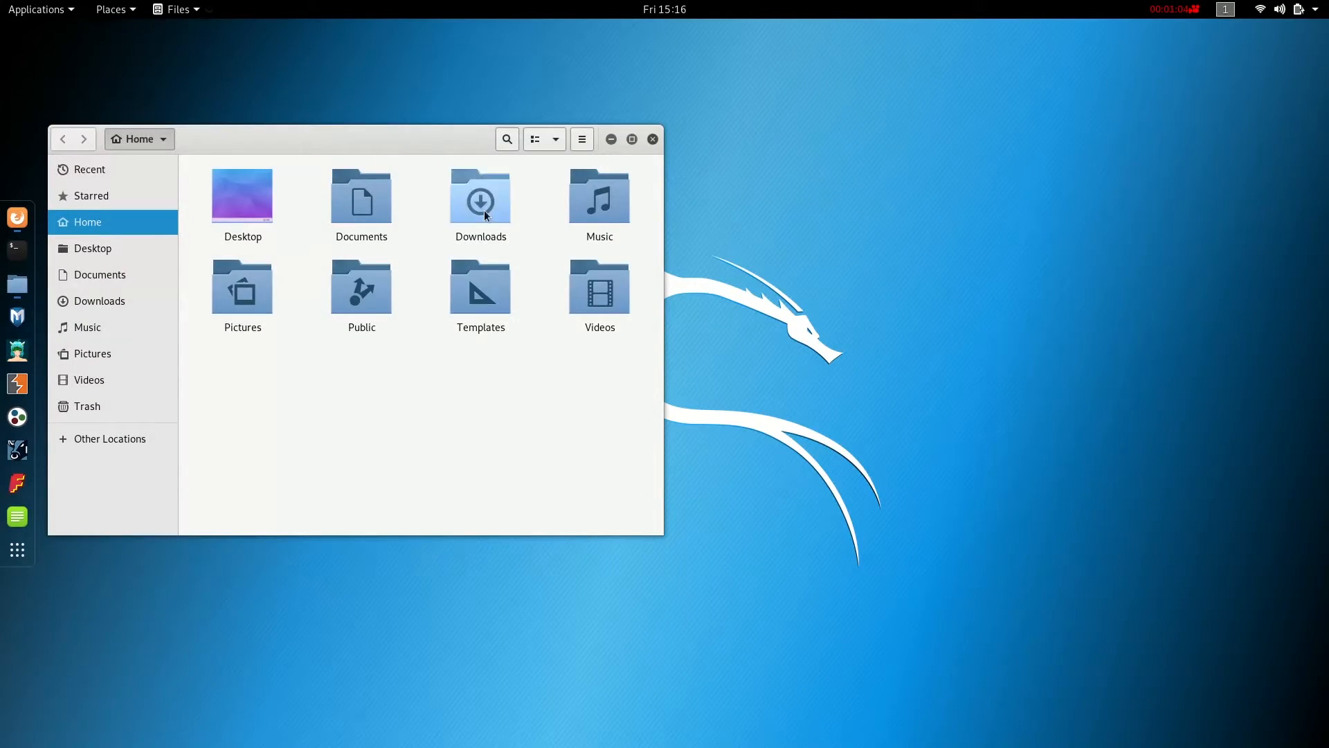
{"action": "double_click", "coordinate": [481, 194]}
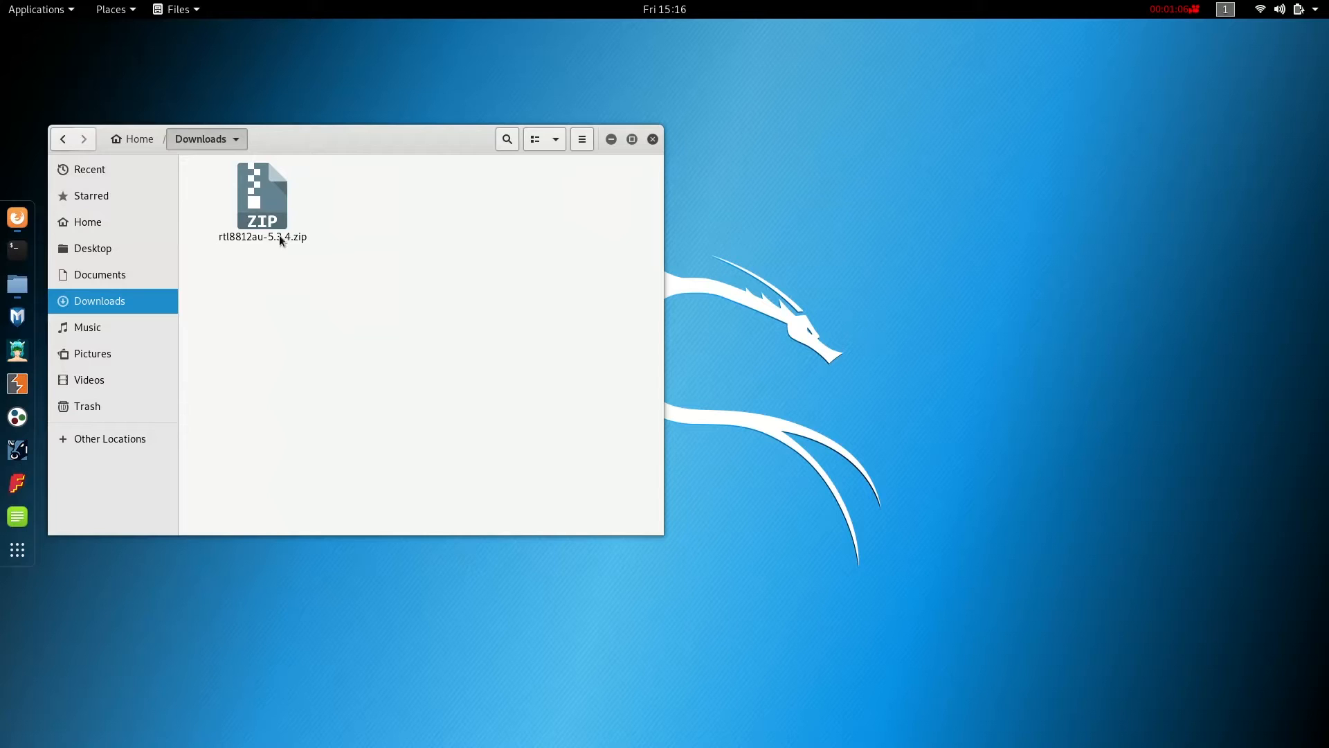
{"action": "right_click", "coordinate": [262, 195]}
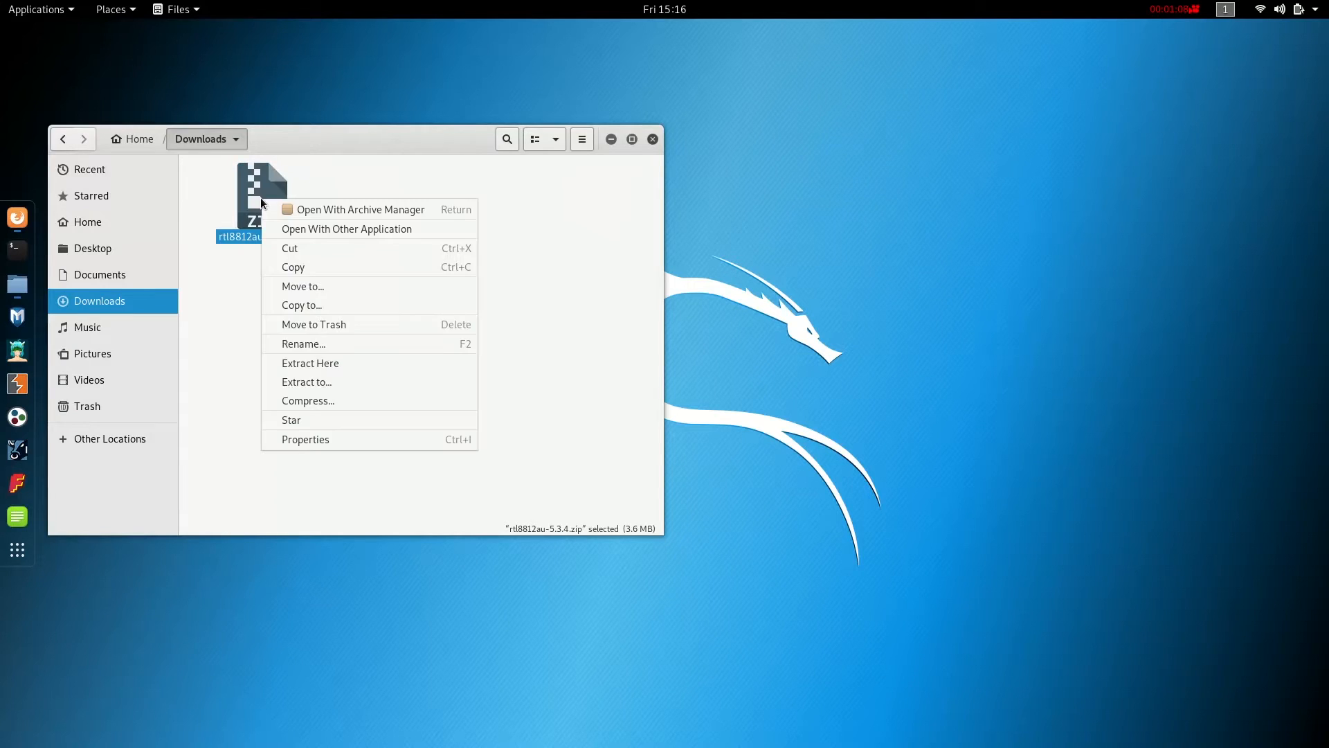
{"action": "mouse_move", "coordinate": [309, 363]}
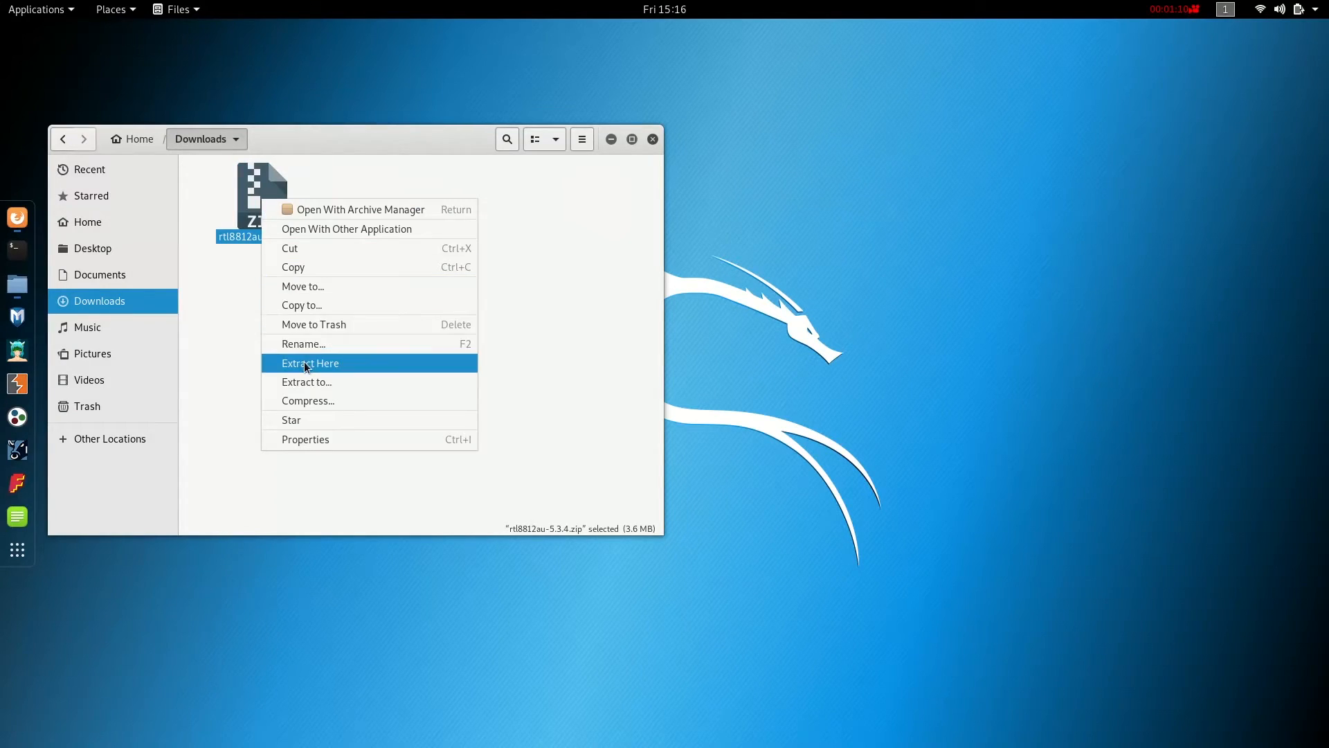
{"action": "left_click", "coordinate": [309, 363]}
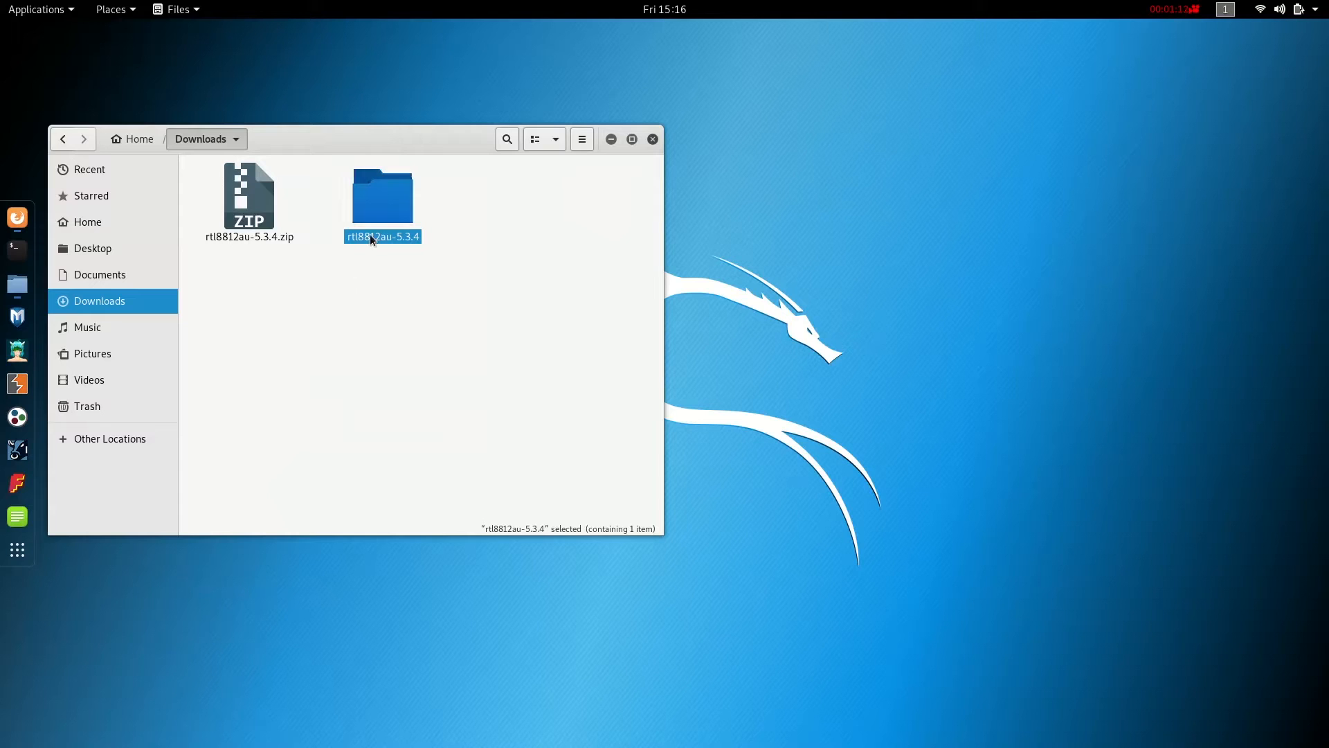
Rename the extracted driver folder to 'rt'.
{"action": "right_click", "coordinate": [383, 195]}
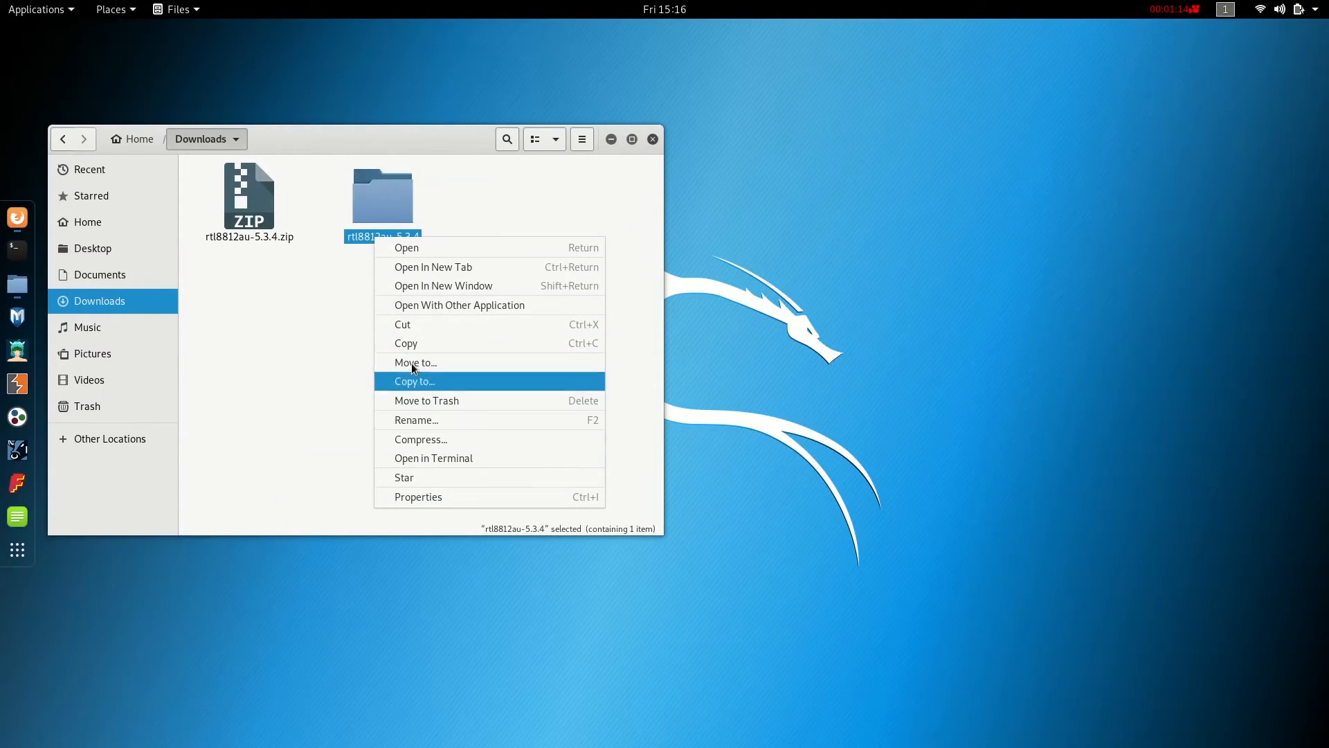
{"action": "left_click", "coordinate": [417, 419]}
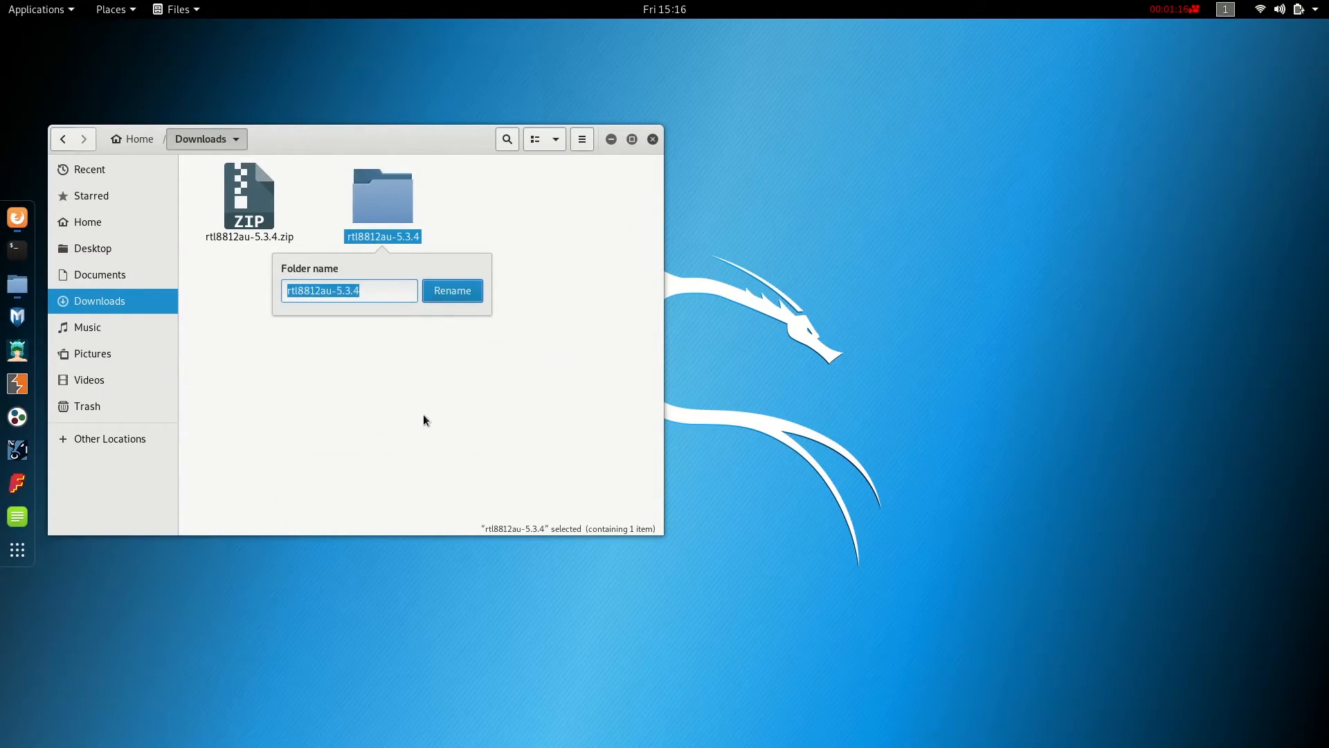
{"action": "left_click", "coordinate": [452, 291]}
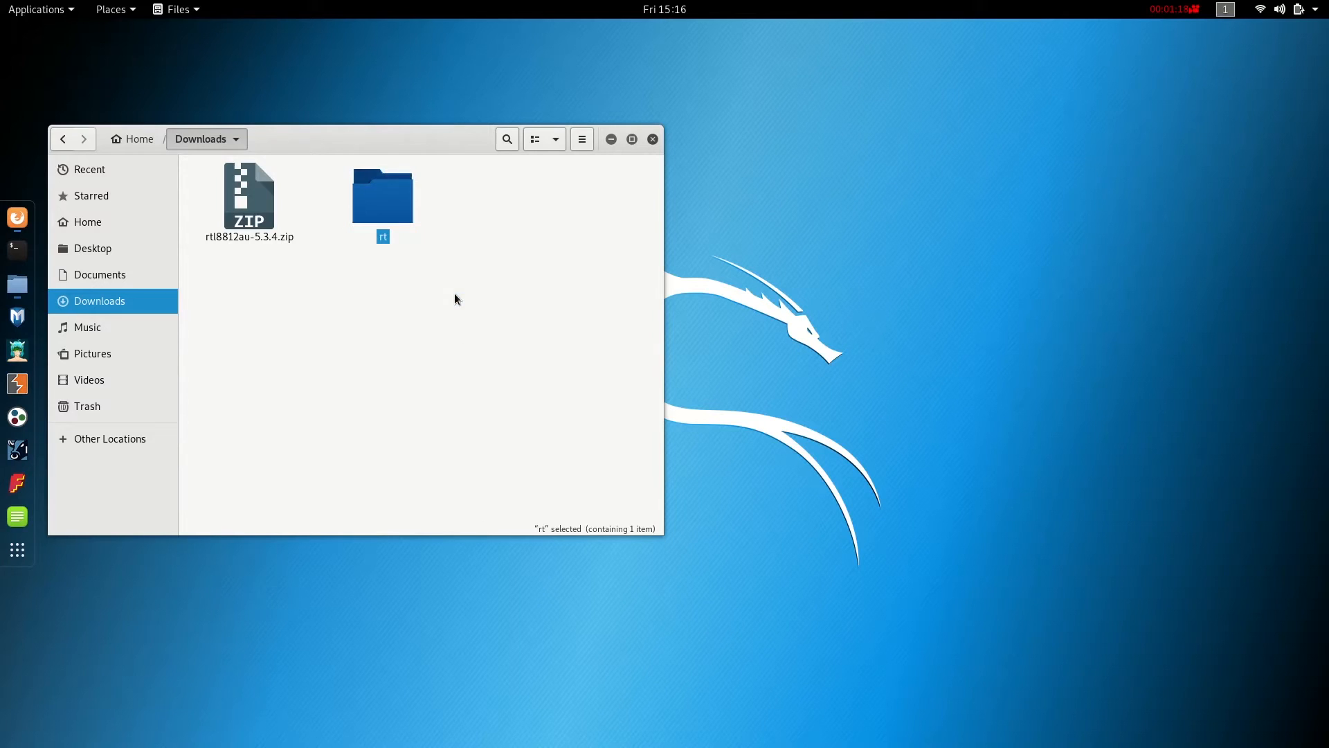
{"action": "mouse_move", "coordinate": [515, 305]}
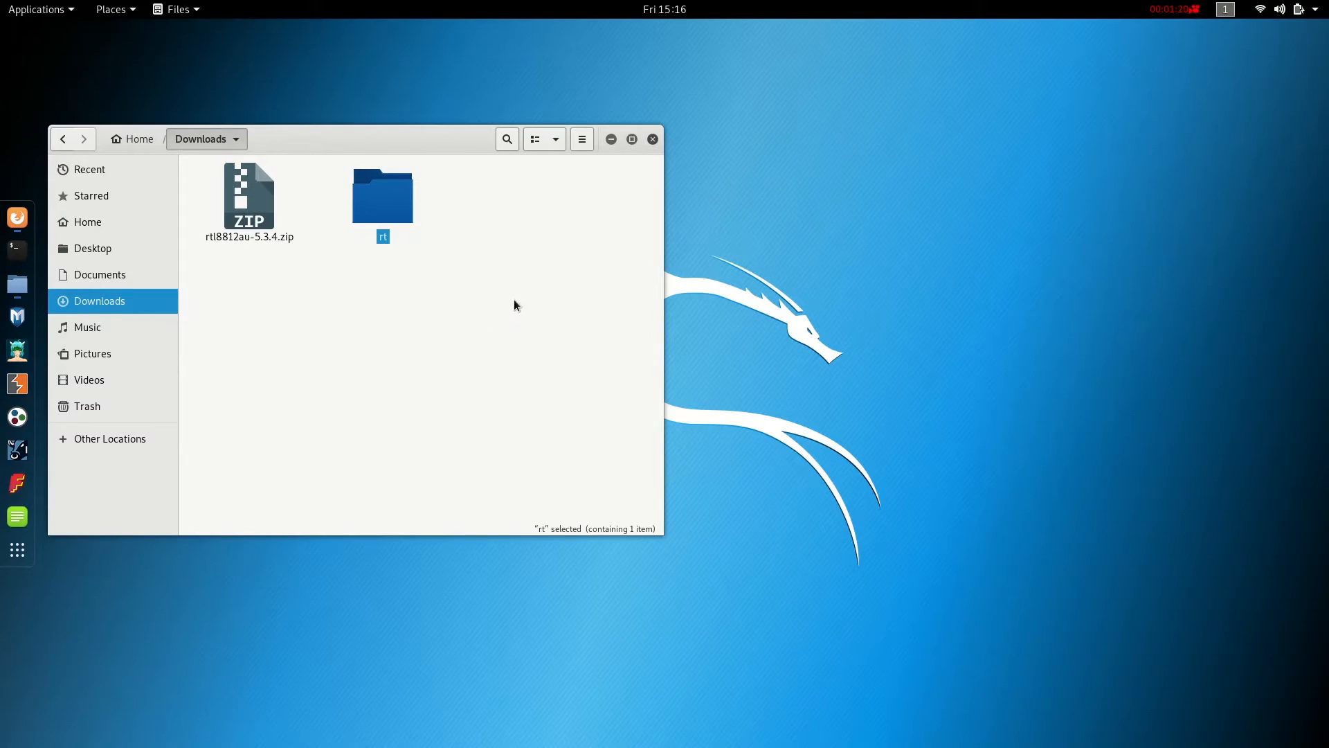
{"action": "mouse_move", "coordinate": [17, 251]}
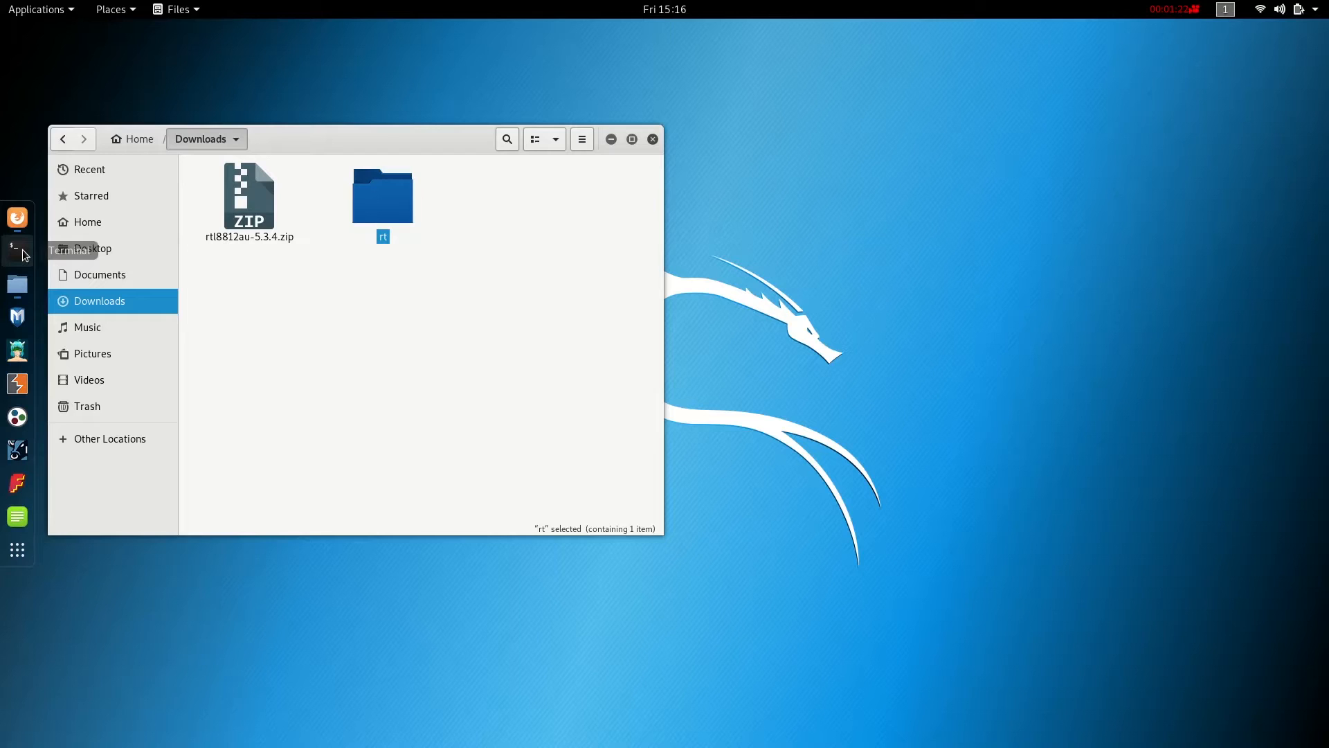
Start a terminal, unmaximize Firefox and scroll the README to the driver installation section.
{"action": "left_click", "coordinate": [16, 249]}
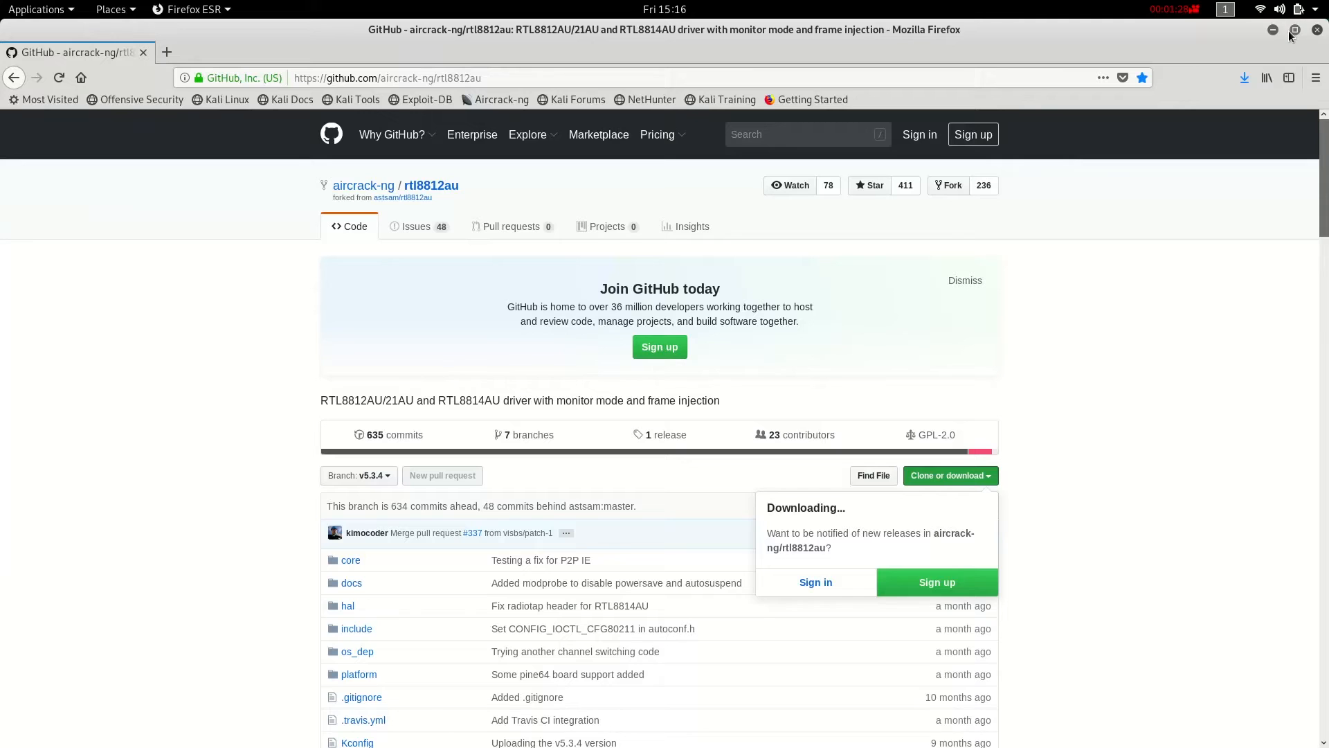
{"action": "left_click", "coordinate": [1295, 29]}
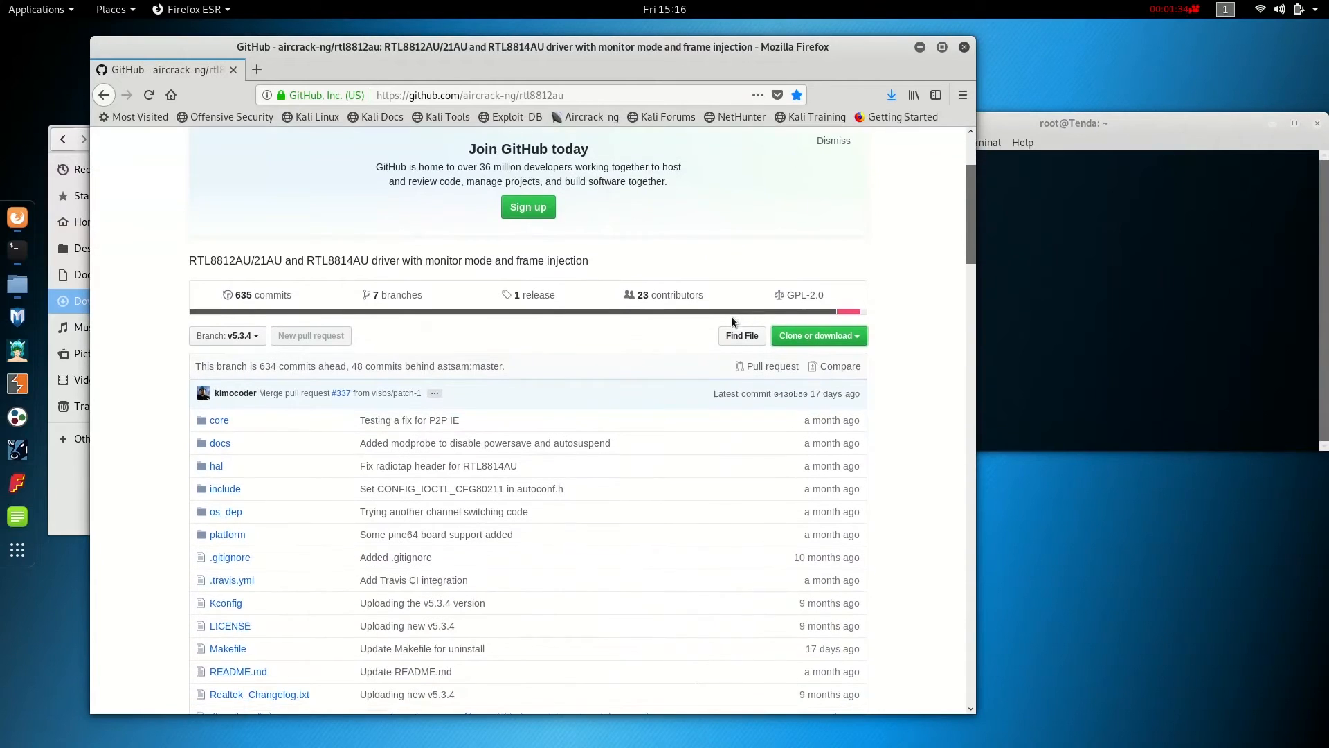
{"action": "scroll", "scroll_direction": "down", "scroll_amount": 3}
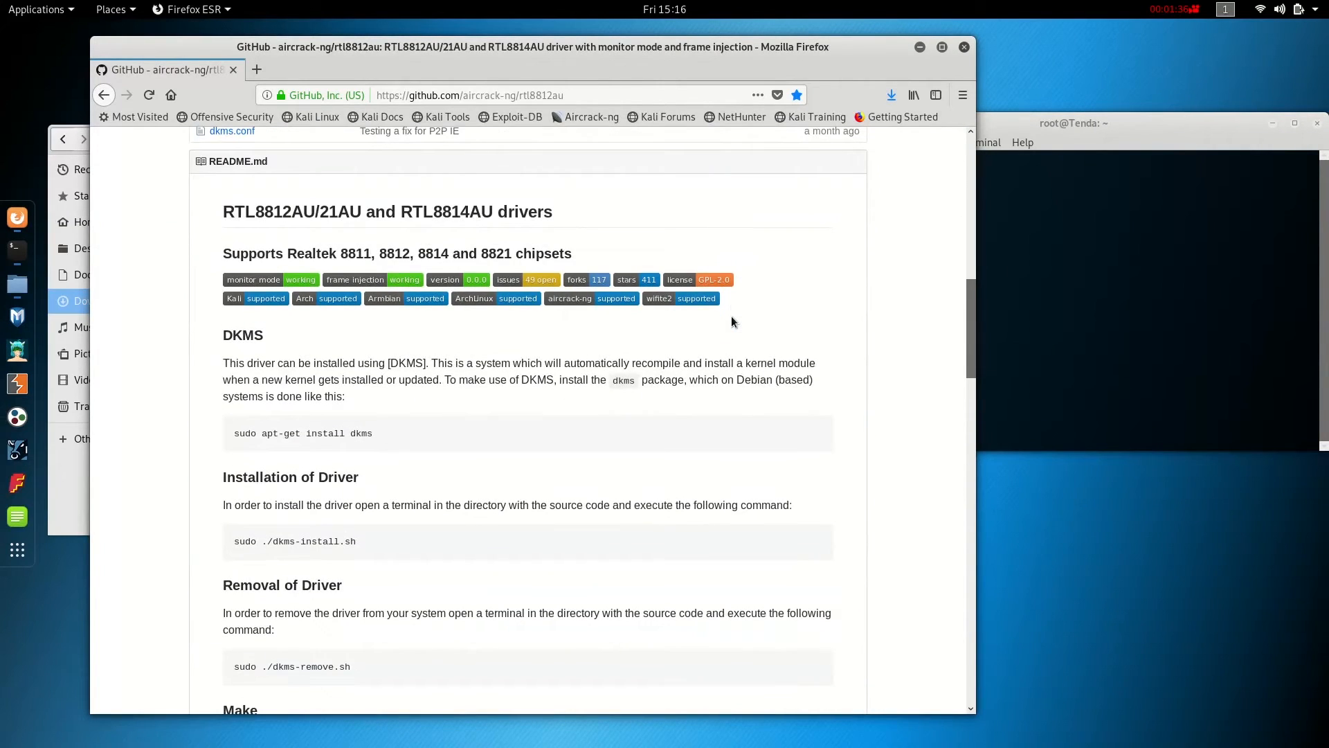
{"action": "scroll", "scroll_direction": "down", "scroll_amount": 3}
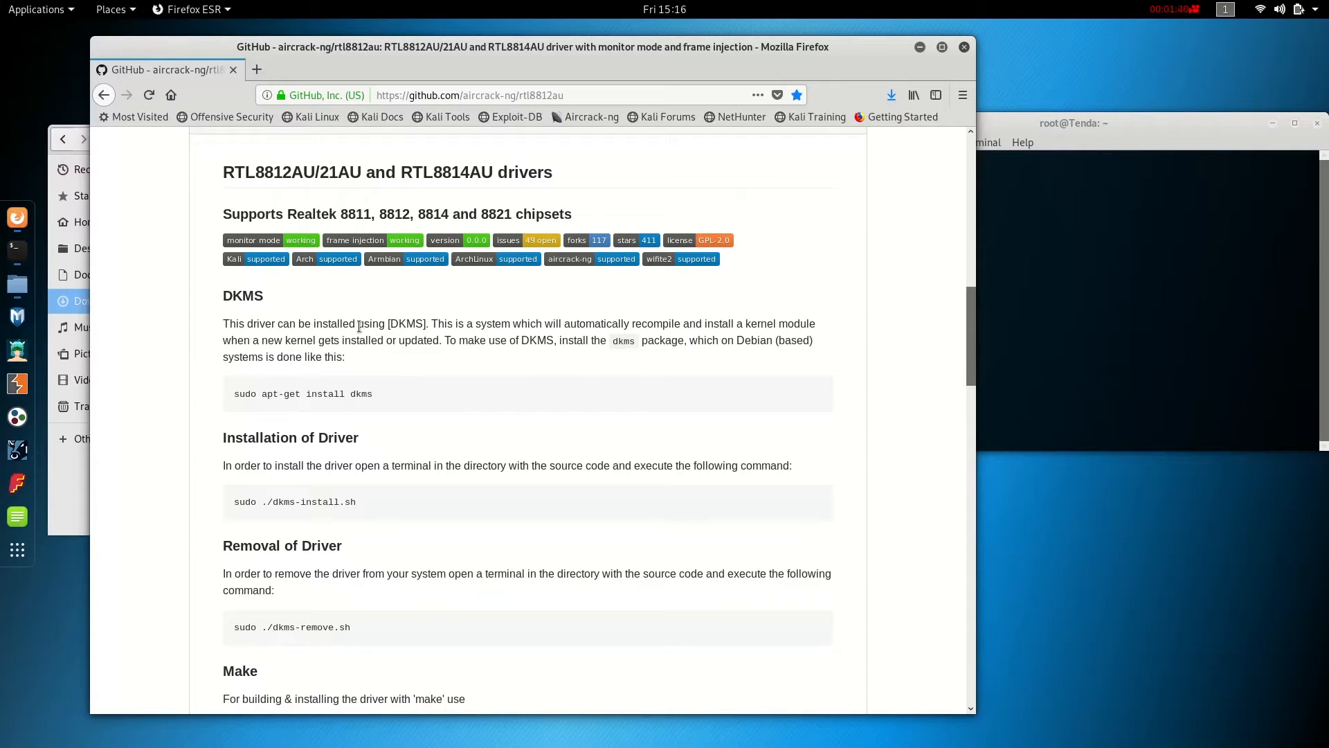
{"action": "mouse_move", "coordinate": [448, 339]}
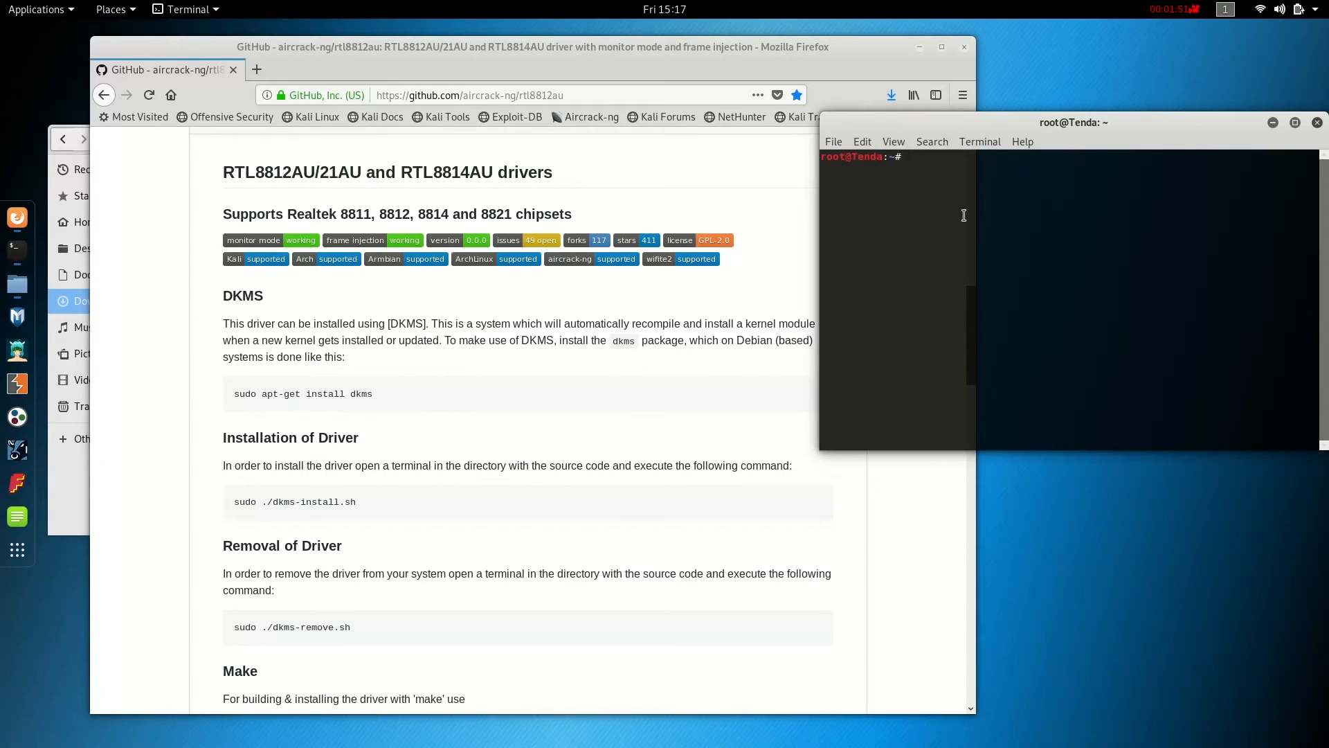
Run 'sudo apt-get install dkms', which reports dkms is already the newest version.
{"action": "type", "text": "sudo"}
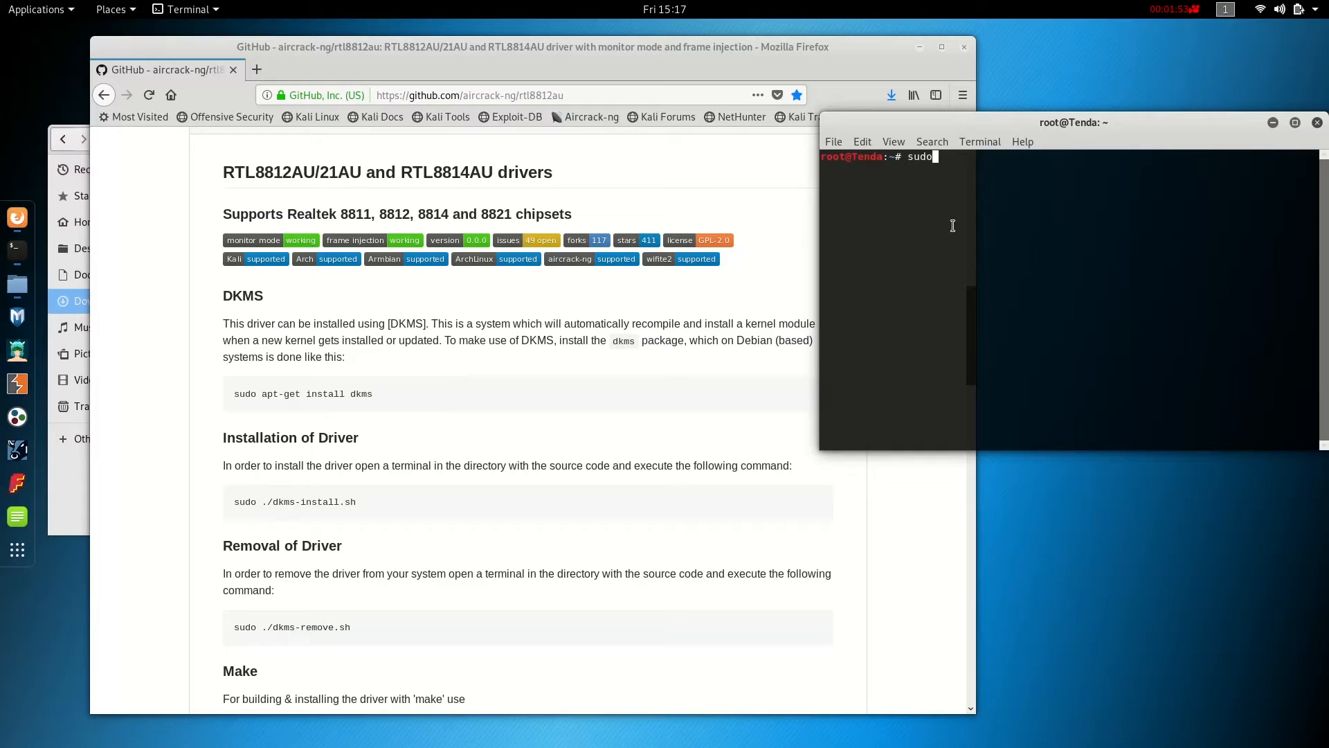
{"action": "type", "text": "apt-"}
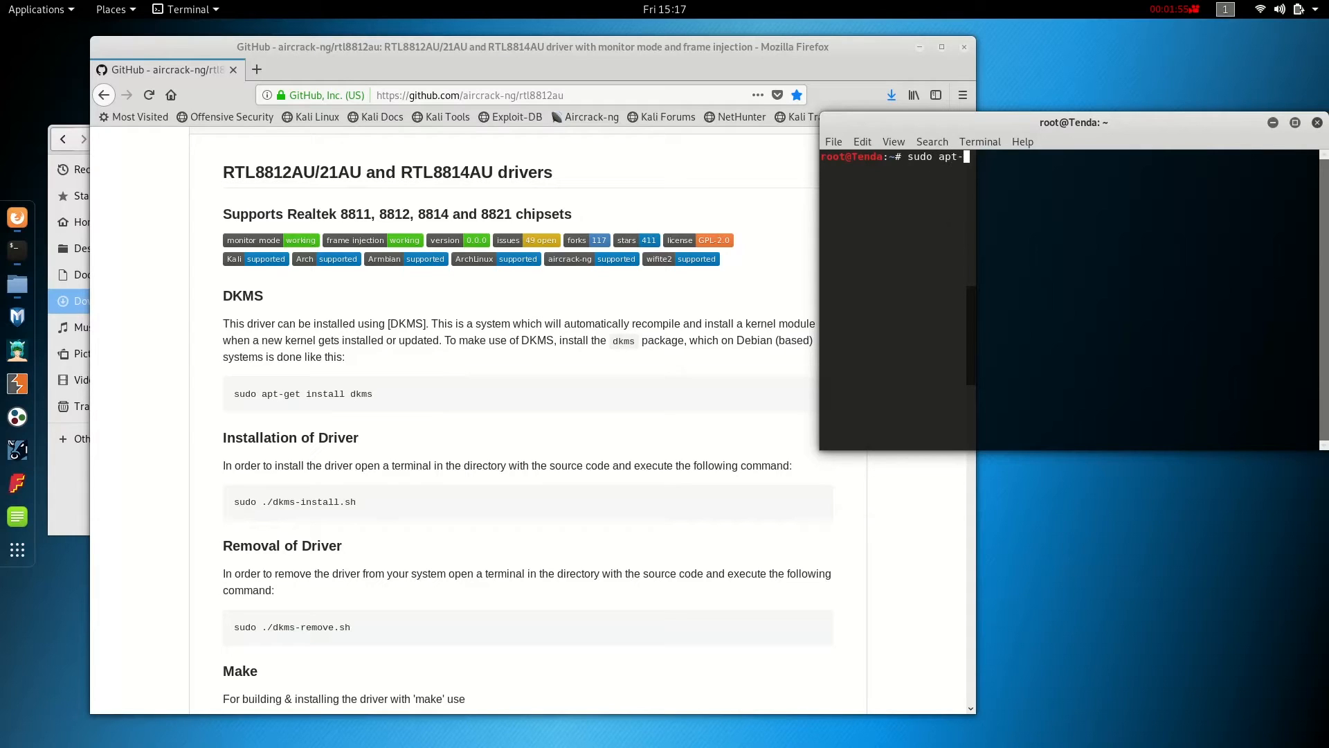
{"action": "type", "text": "get i"}
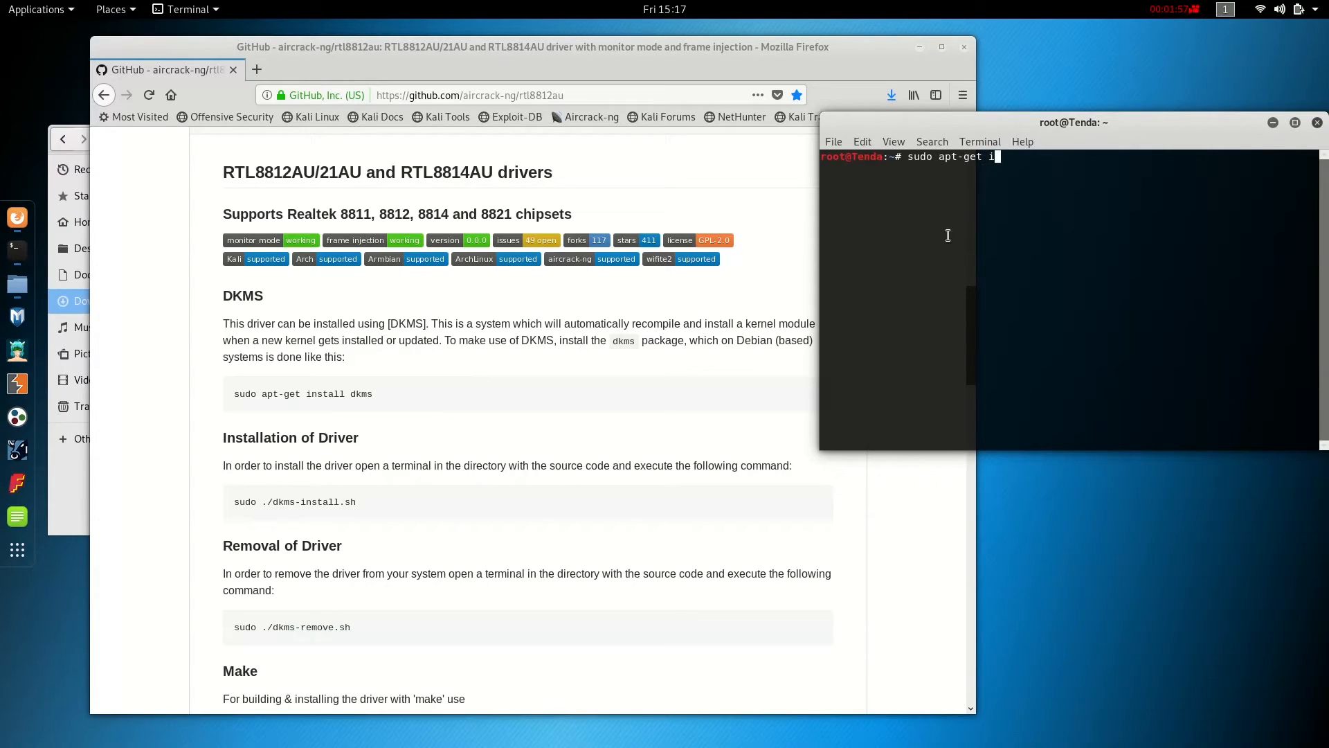
{"action": "type", "text": "nstall dkms"}
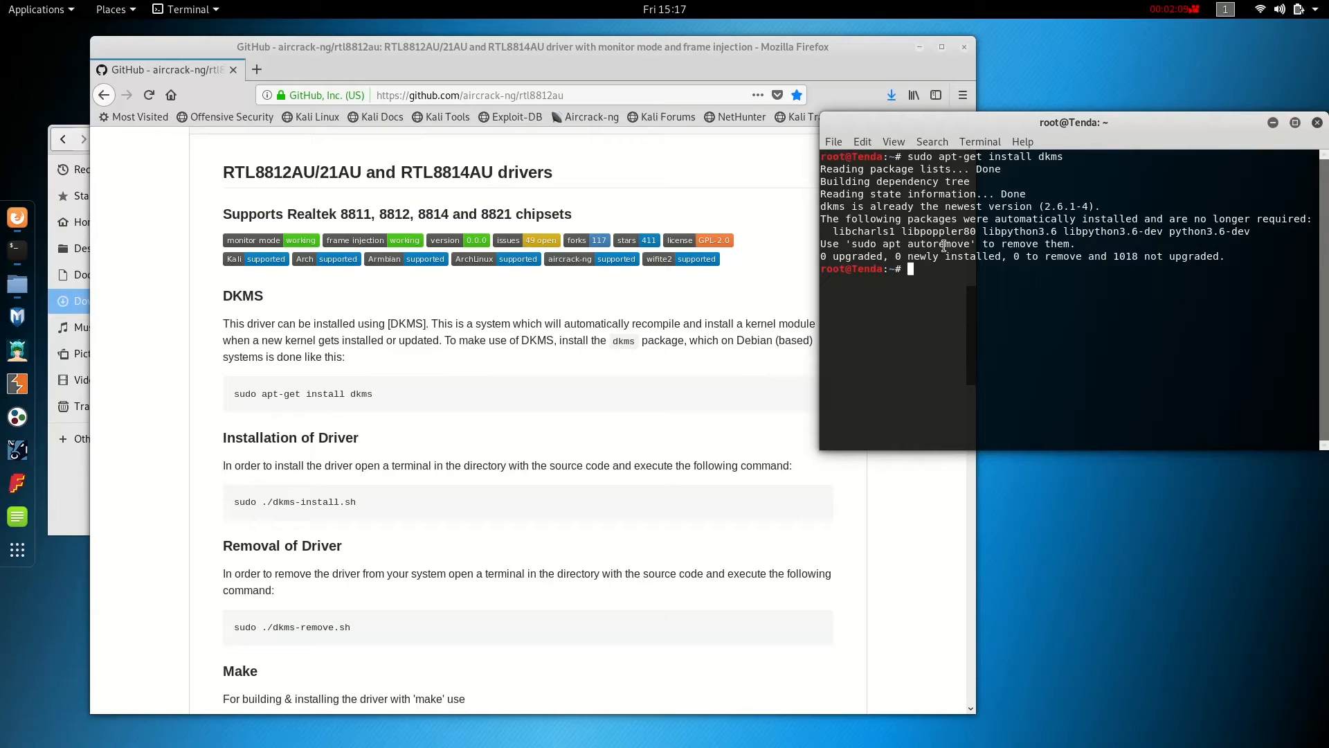
{"action": "mouse_move", "coordinate": [928, 294]}
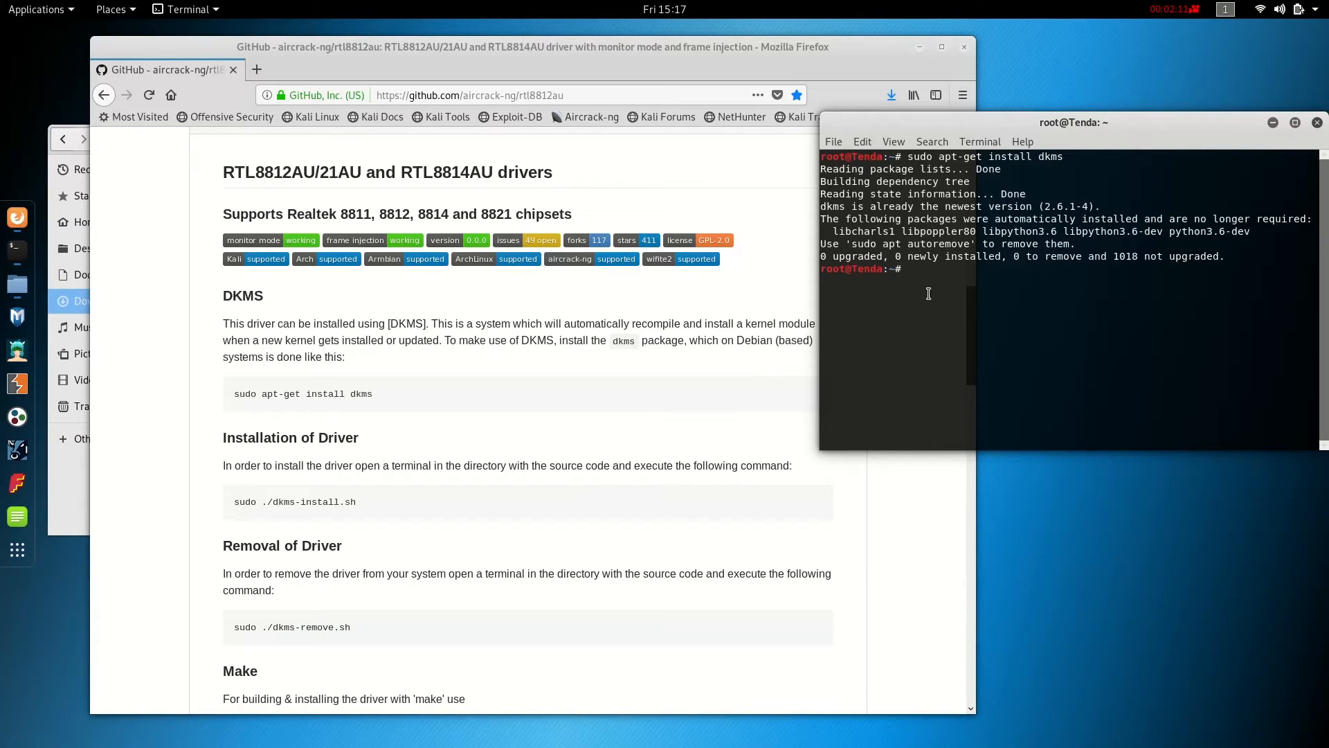
{"action": "mouse_move", "coordinate": [795, 411]}
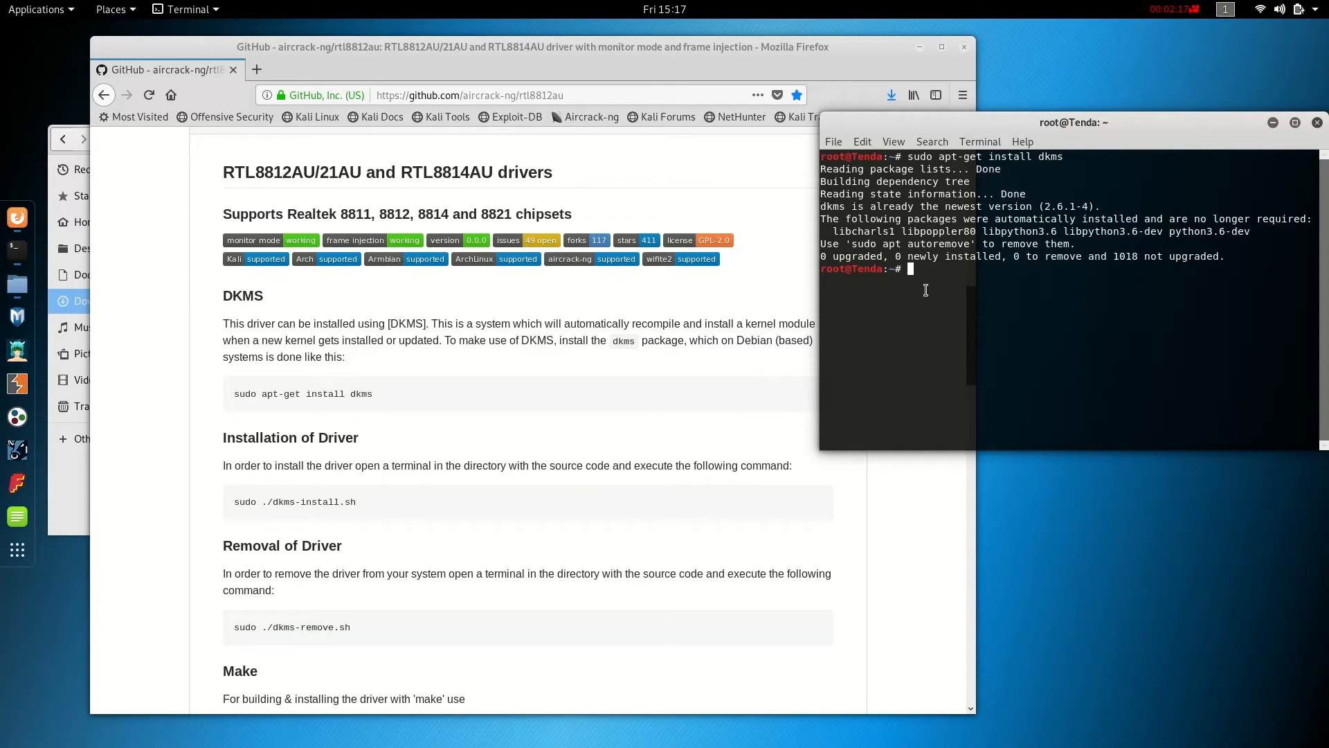
List the home and Downloads folders, cd into Downloads/rt, and begin a sudo command.
{"action": "type", "text": "dir"}
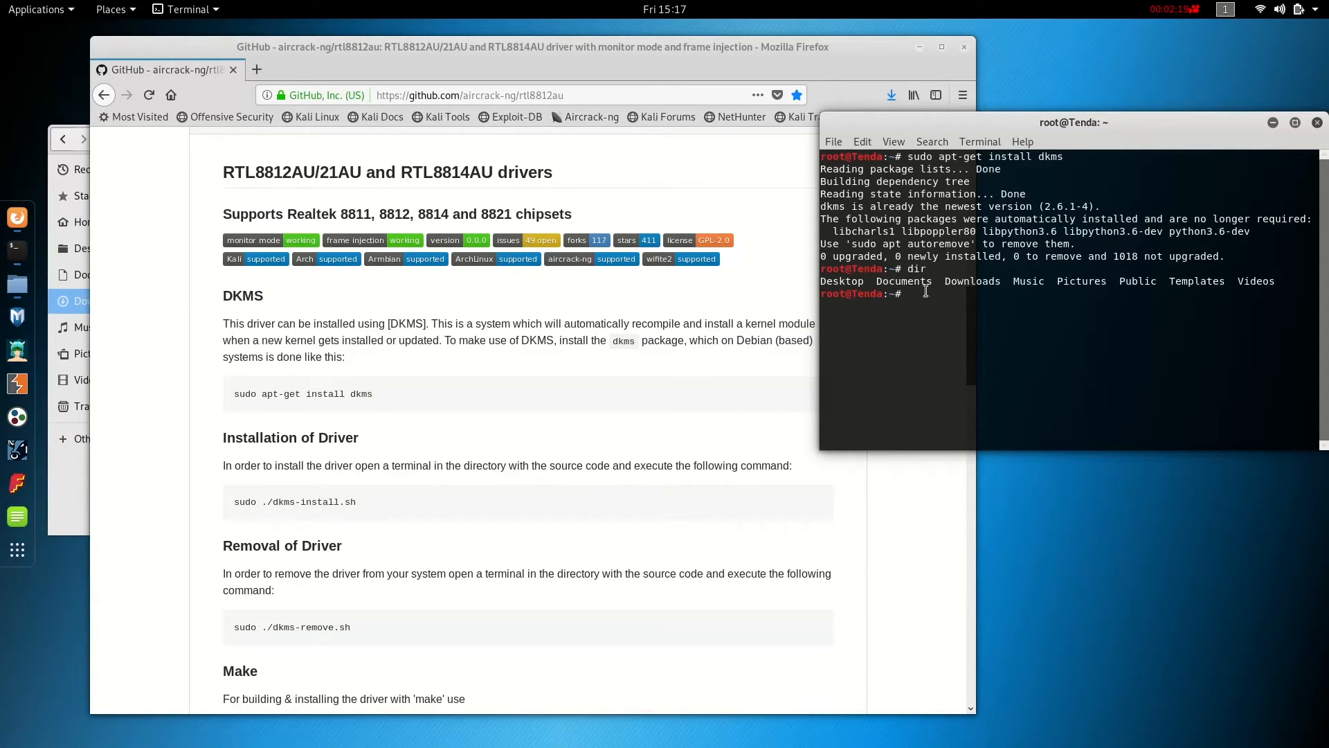
{"action": "mouse_move", "coordinate": [1006, 282]}
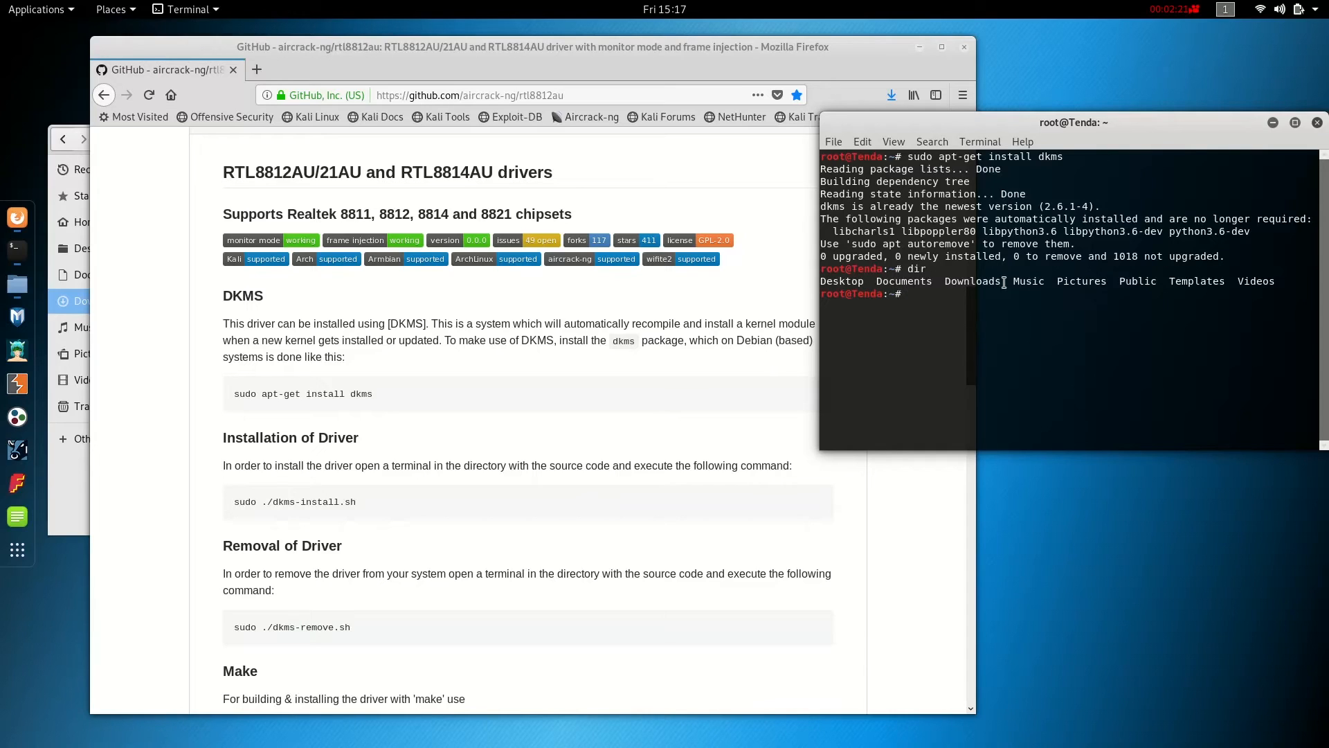
{"action": "type", "text": "cd"}
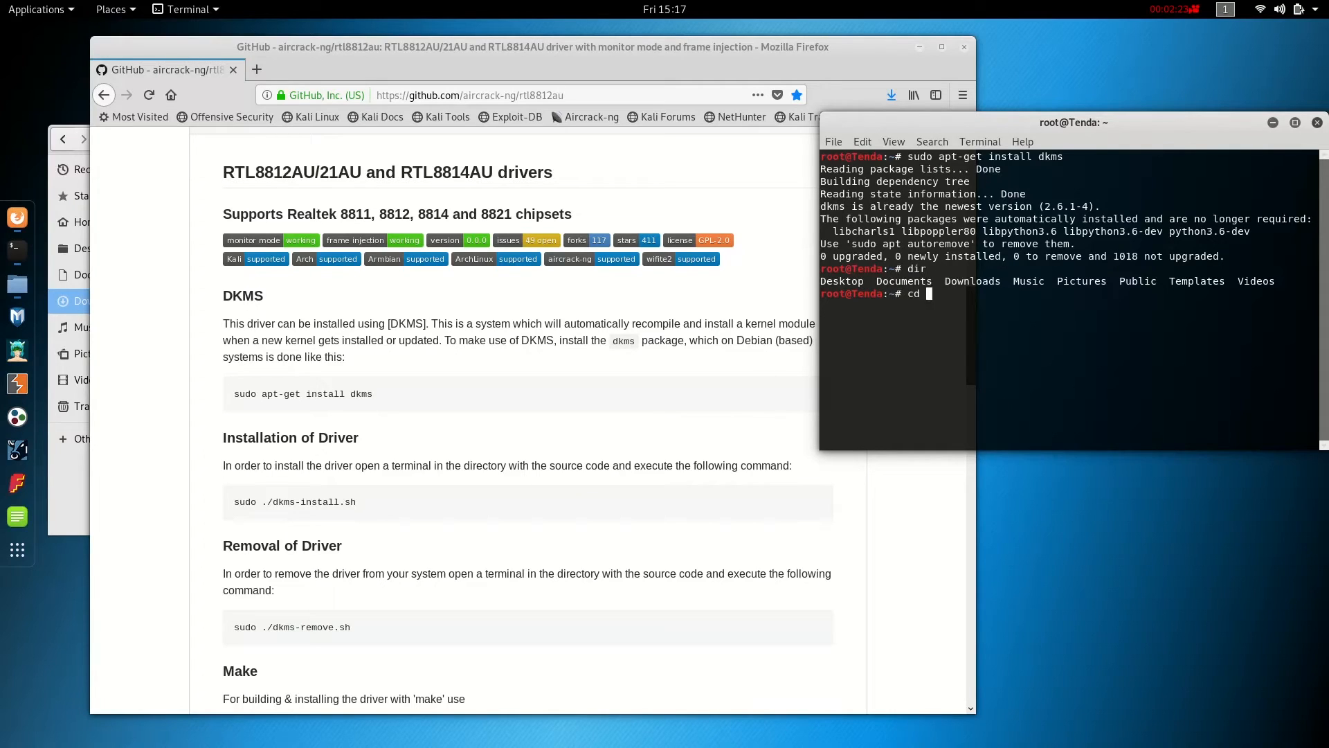
{"action": "type", "text": "Downloads"}
{"action": "type", "text": "dir"}
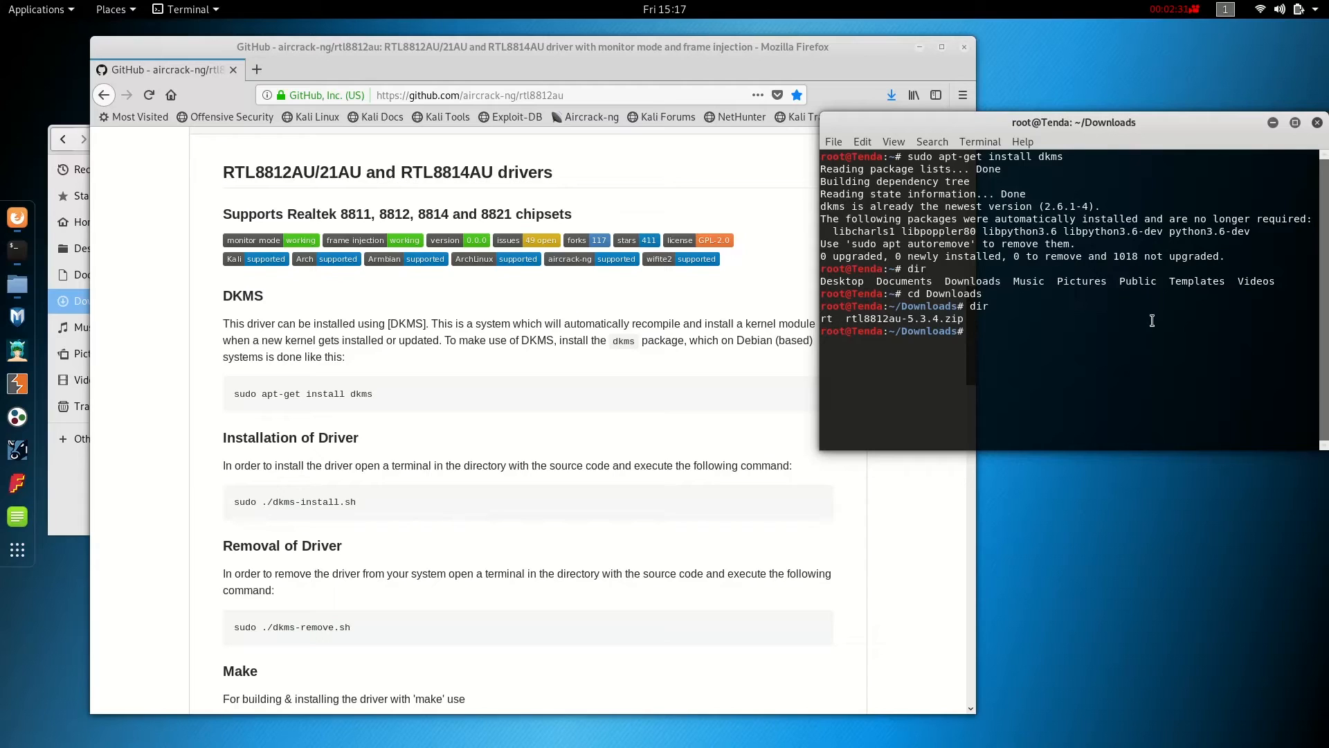
{"action": "type", "text": "cd rt"}
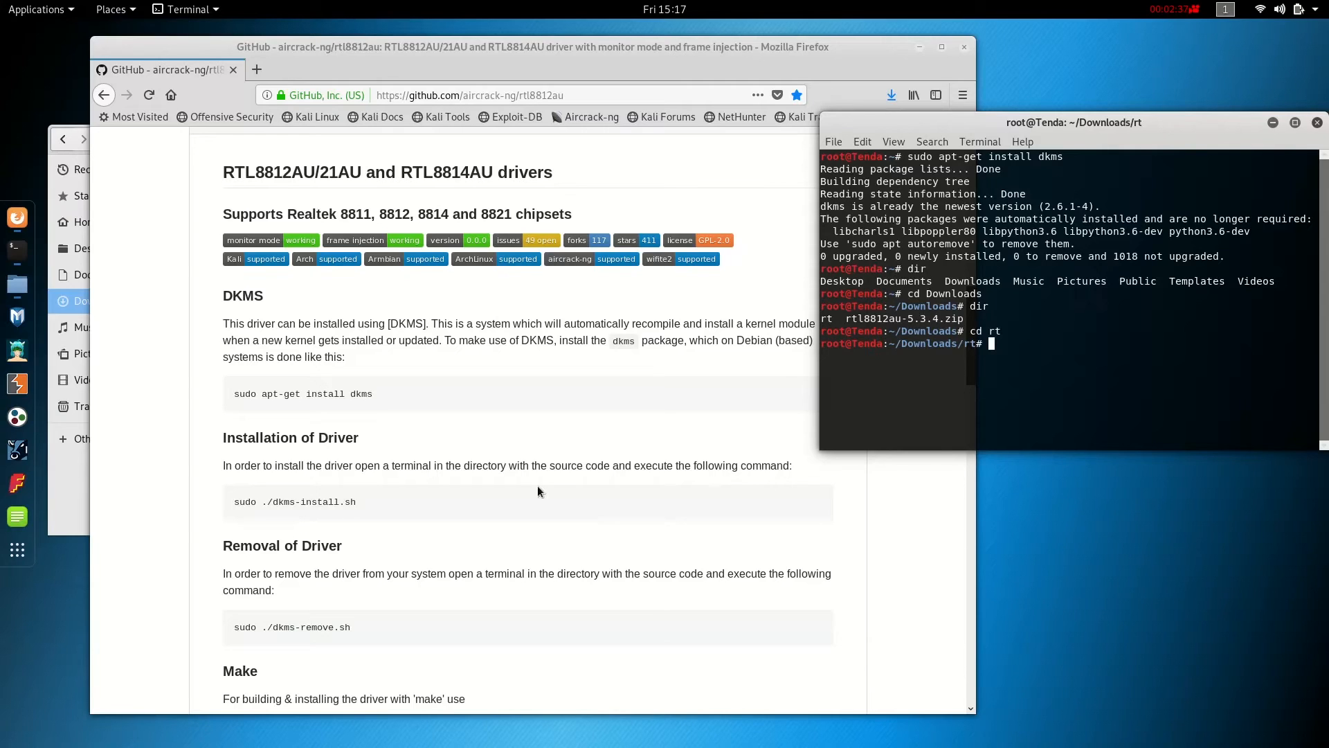
{"action": "type", "text": "sudo"}
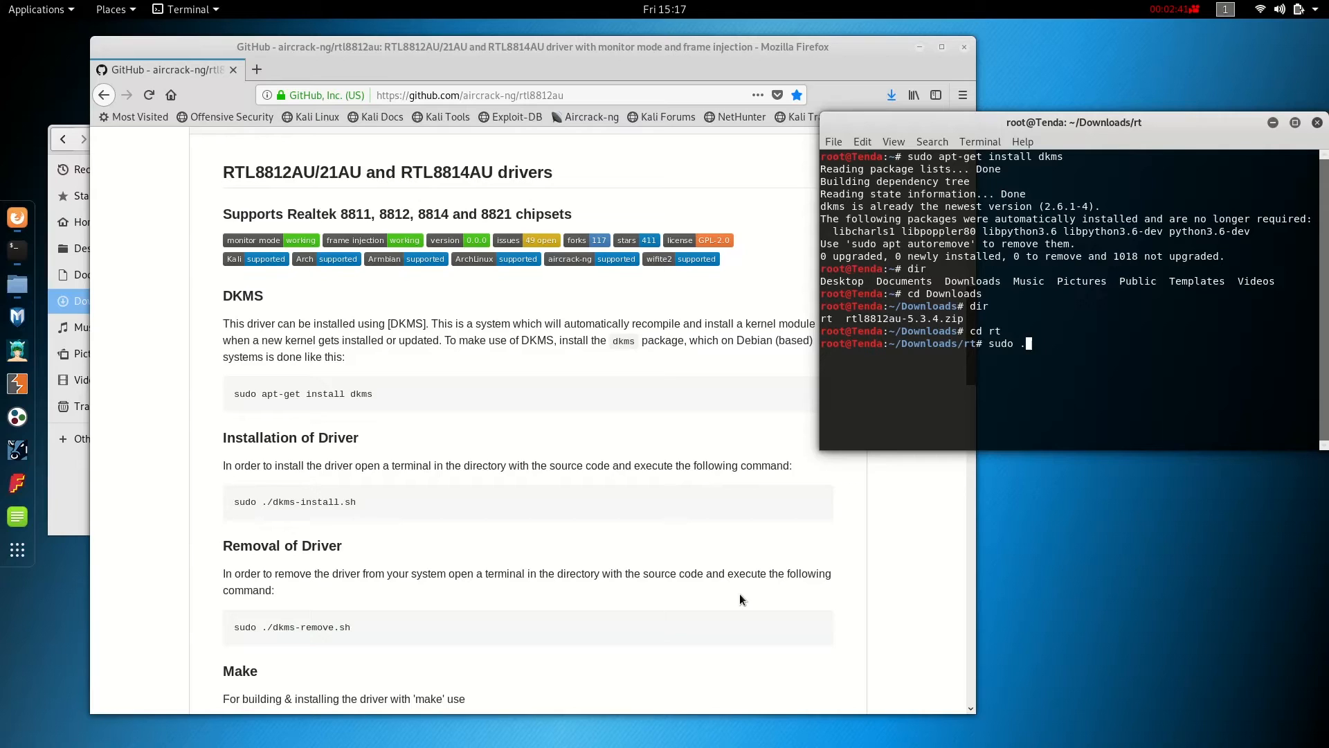
Run 'sudo ./dkms-install.sh' to build and install the 88XXau module with DKMS.
{"action": "type", "text": "./dkms-in"}
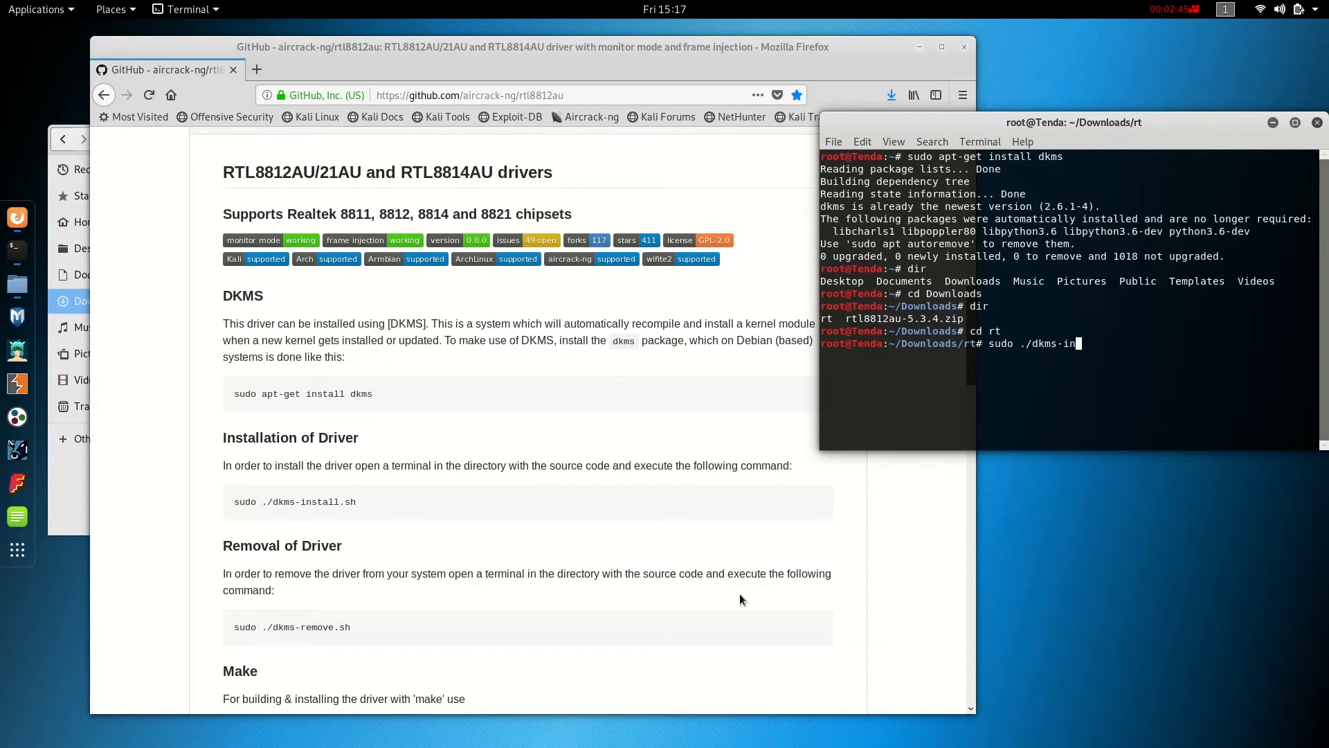
{"action": "type", "text": "stall.s"}
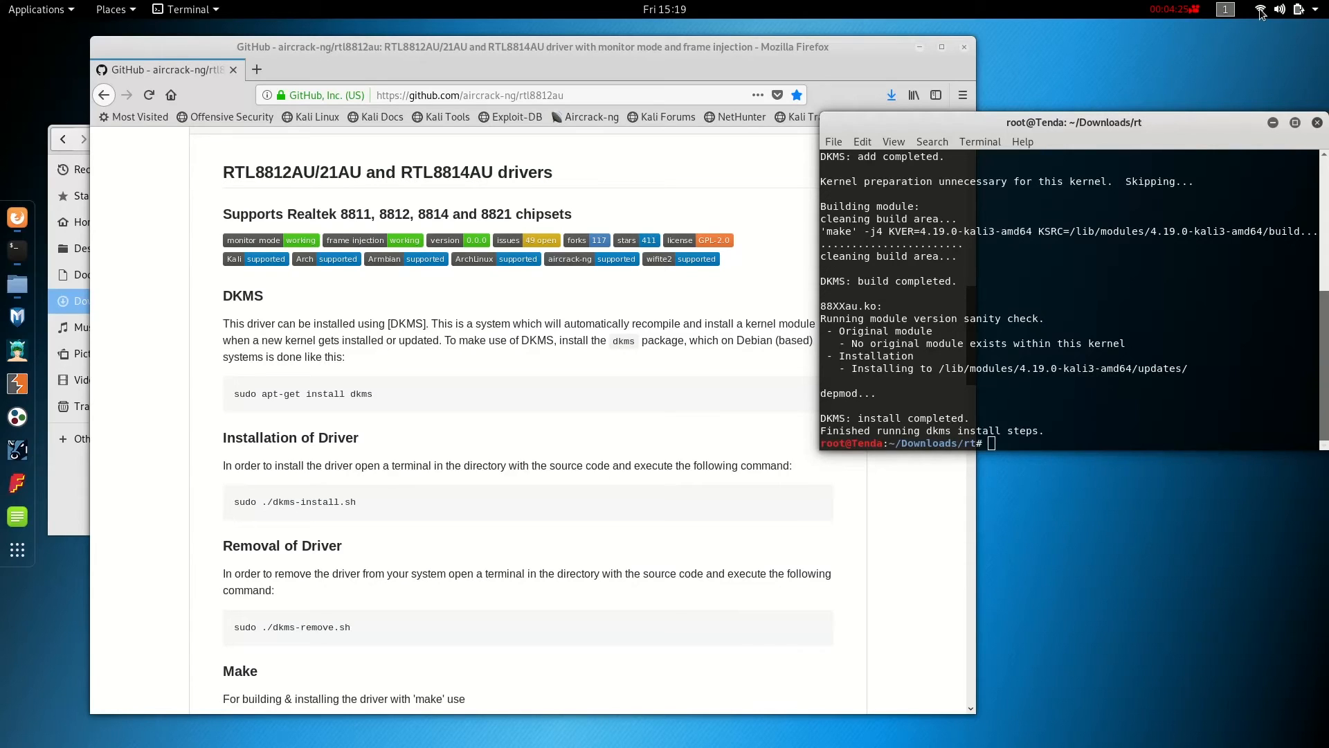
{"action": "left_click", "coordinate": [1280, 10]}
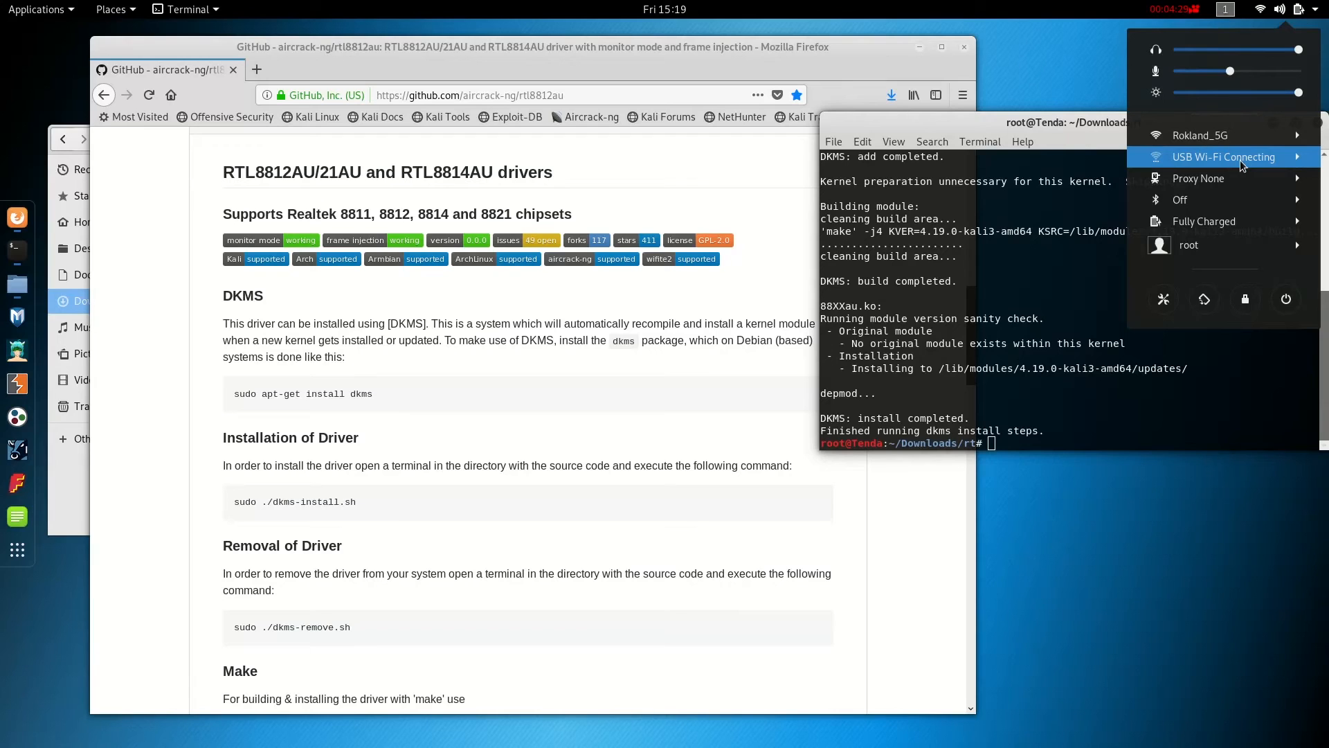
{"action": "left_click", "coordinate": [1222, 157]}
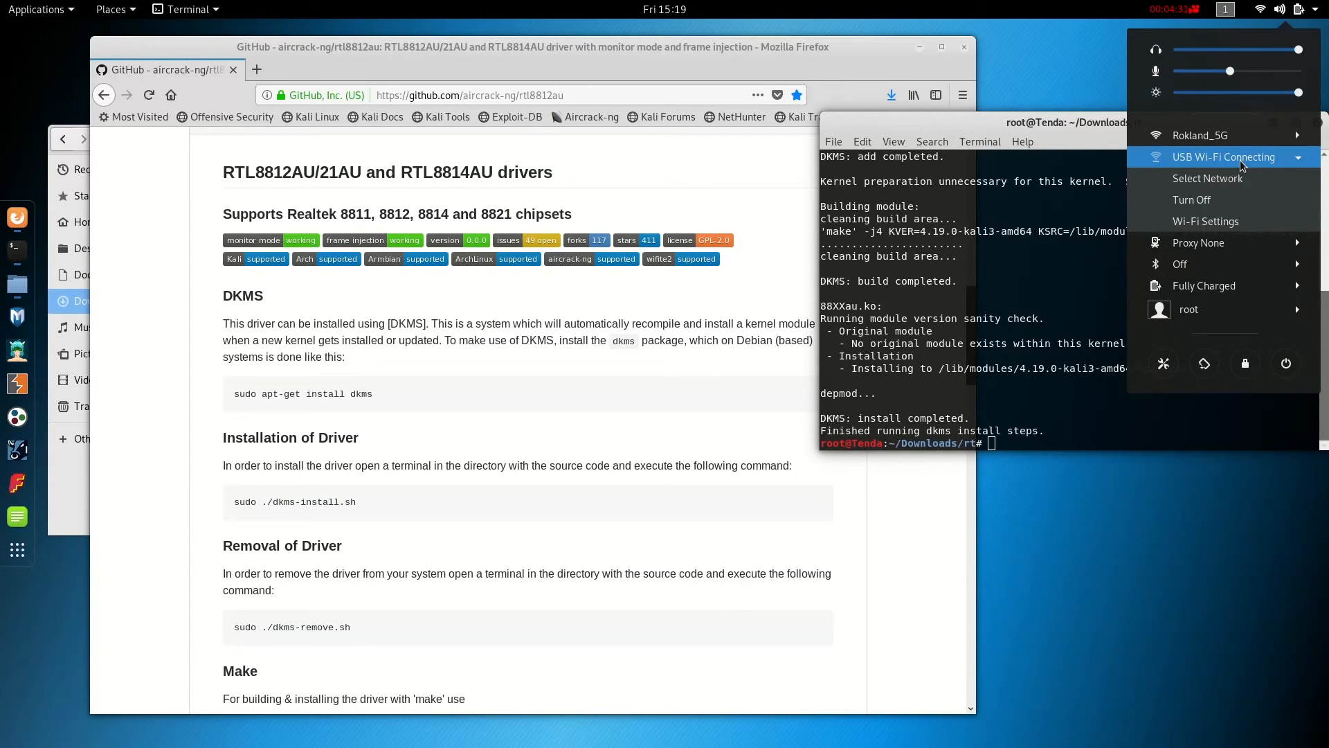
{"action": "left_click", "coordinate": [1208, 179]}
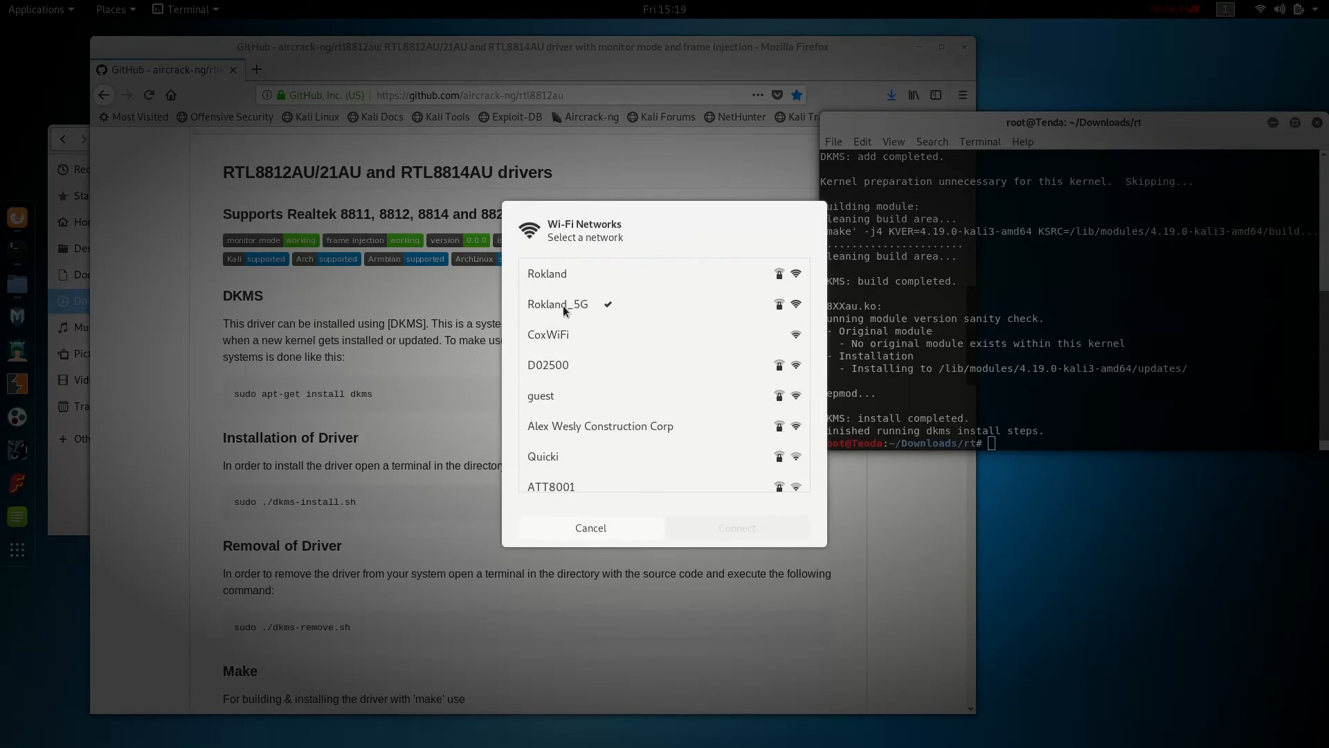
{"action": "left_click", "coordinate": [558, 304]}
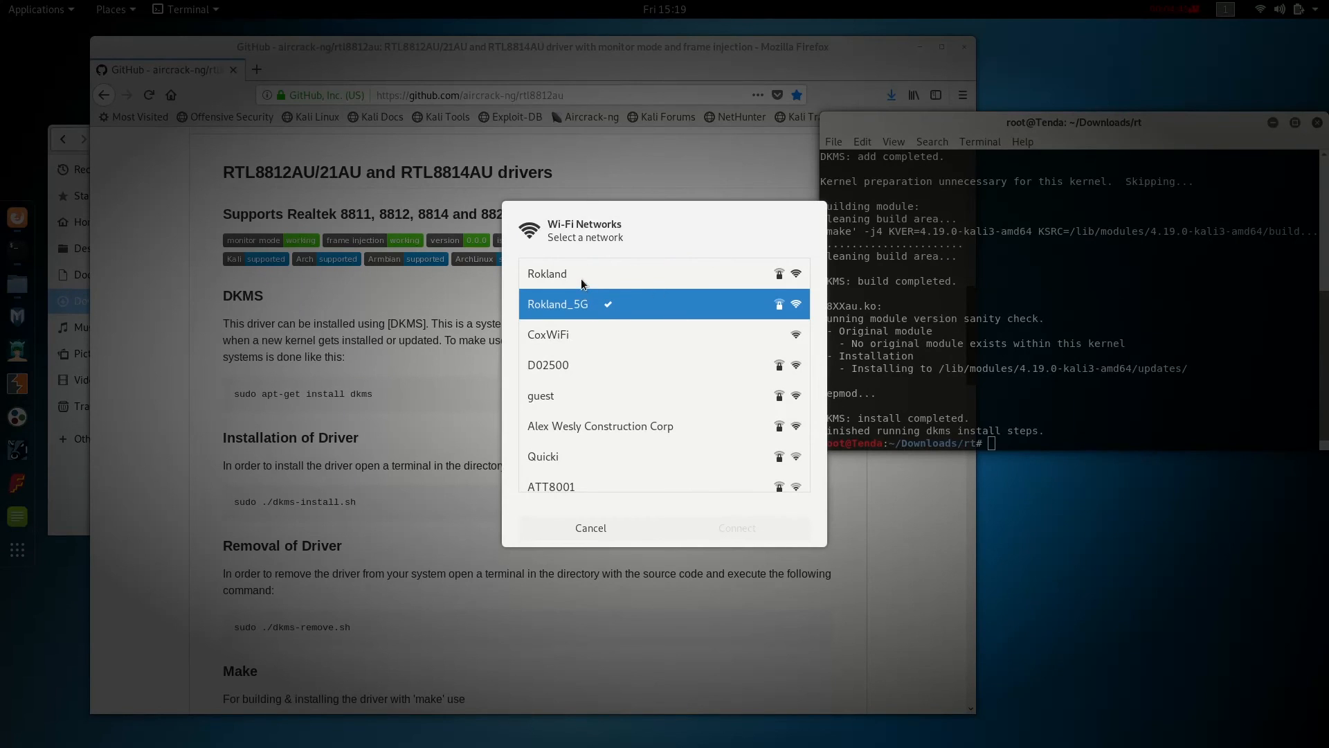
{"action": "mouse_move", "coordinate": [572, 413]}
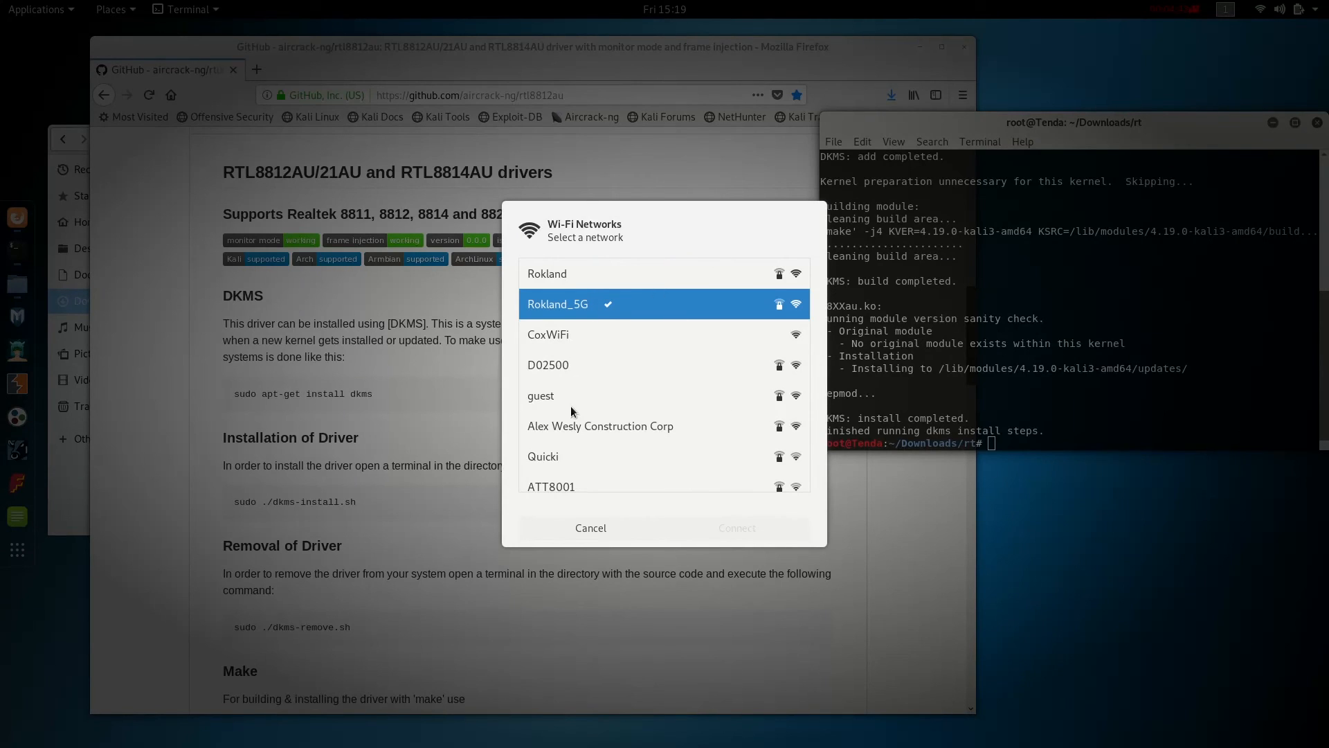
{"action": "left_click", "coordinate": [547, 272]}
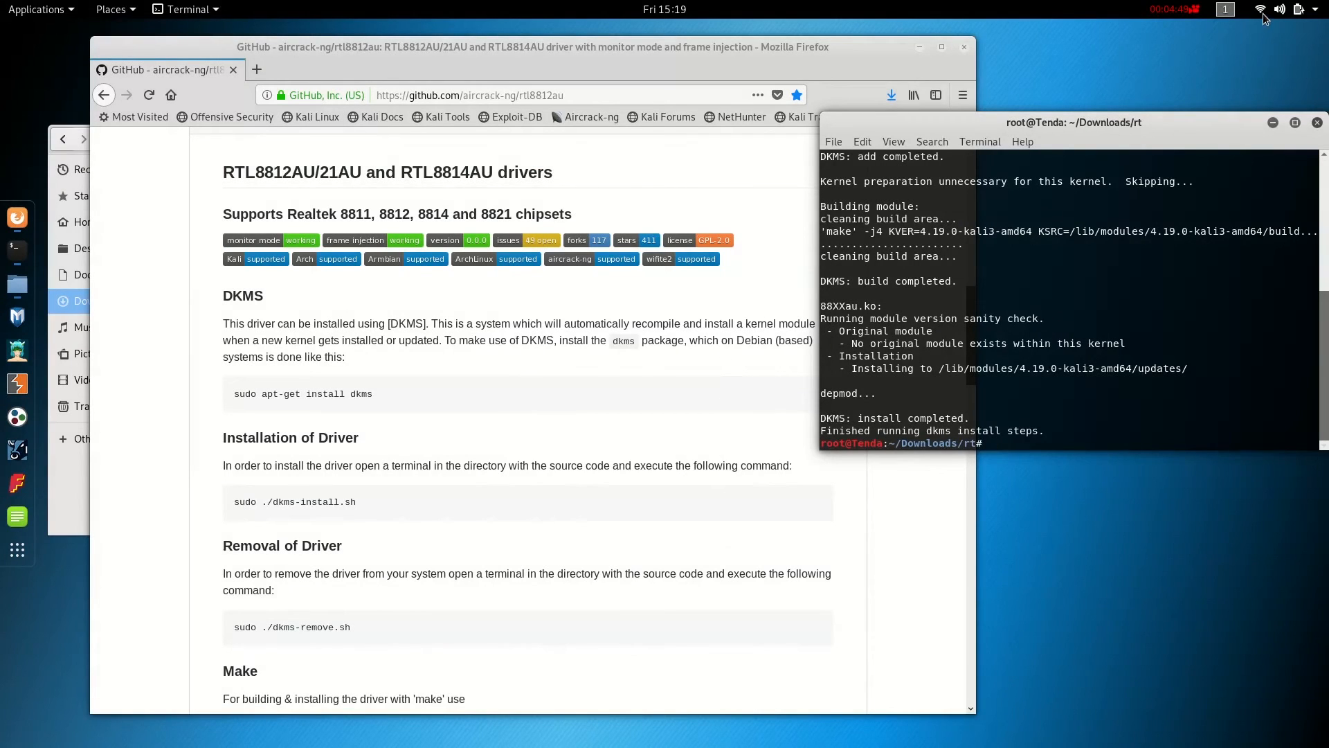
Check the system status menu until the USB Wi-Fi adapter shows connected to Rokland.
{"action": "left_click", "coordinate": [1279, 9]}
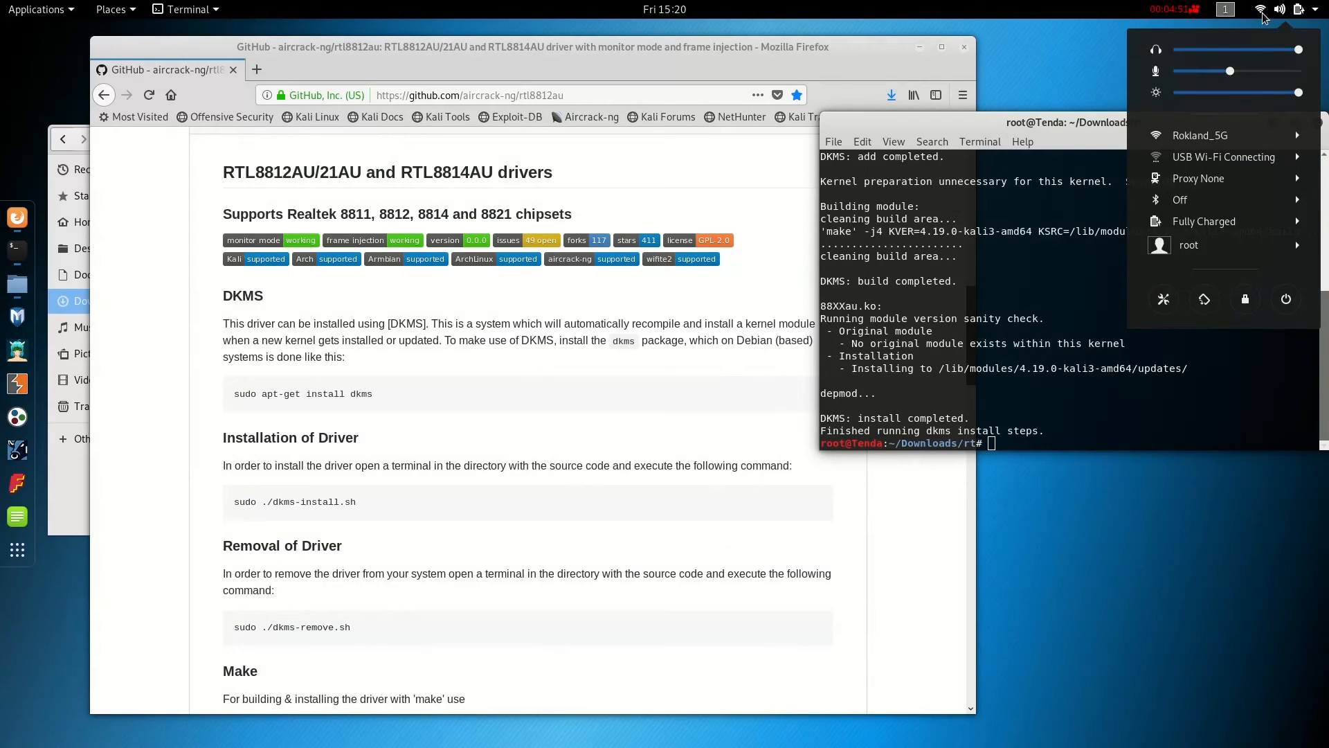
{"action": "mouse_move", "coordinate": [1222, 157]}
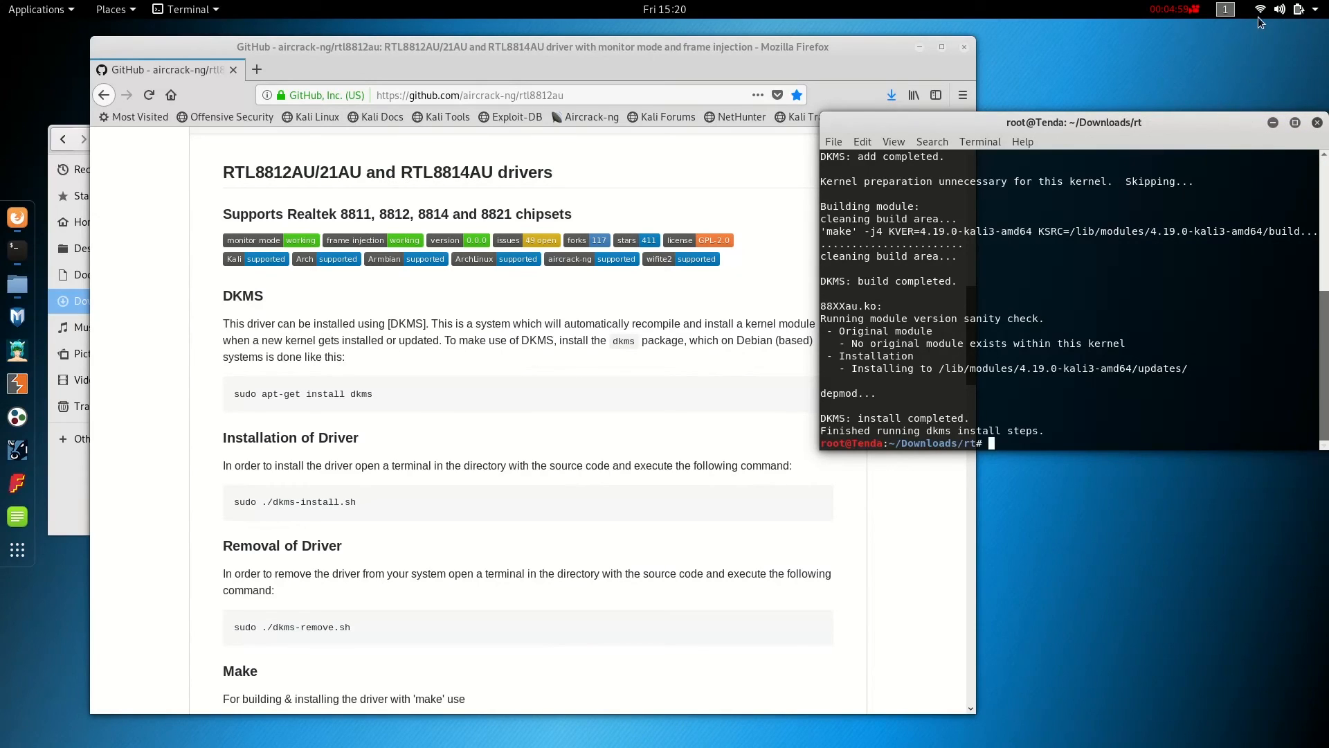
{"action": "left_click", "coordinate": [1297, 10]}
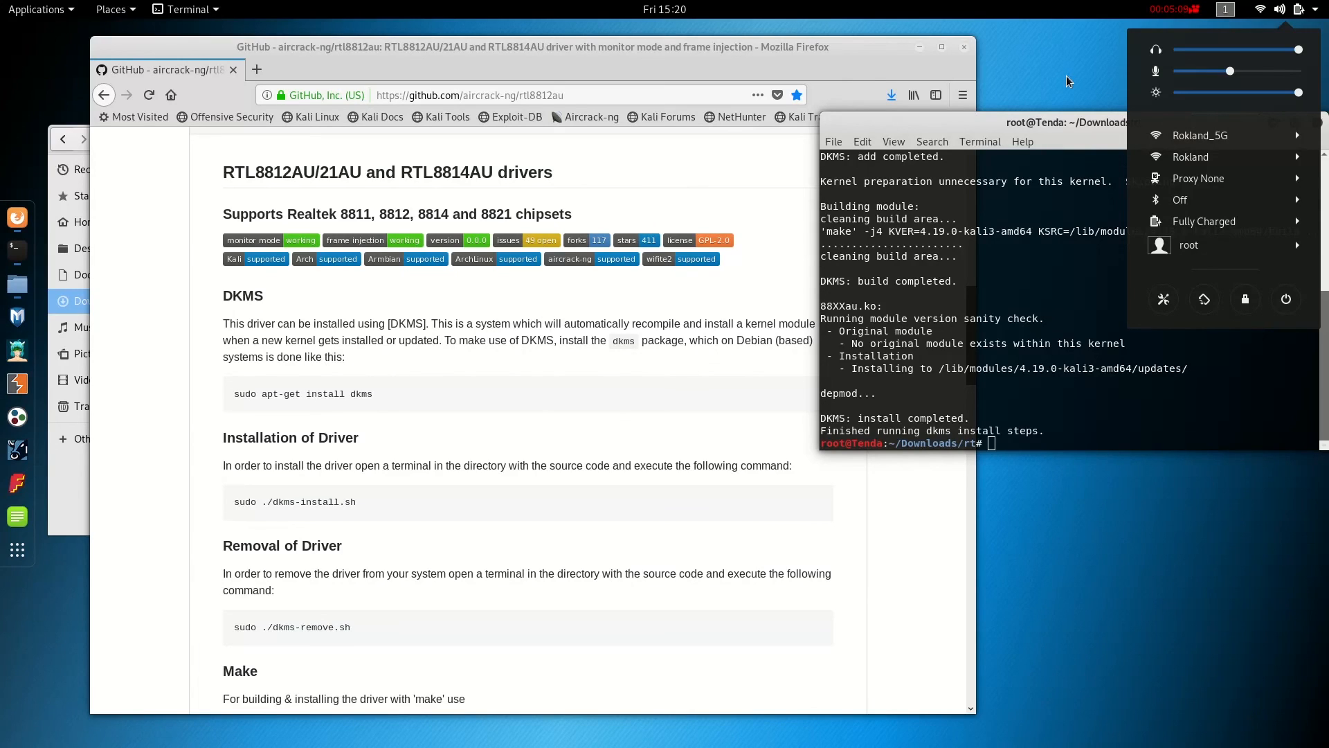
{"action": "mouse_move", "coordinate": [455, 179]}
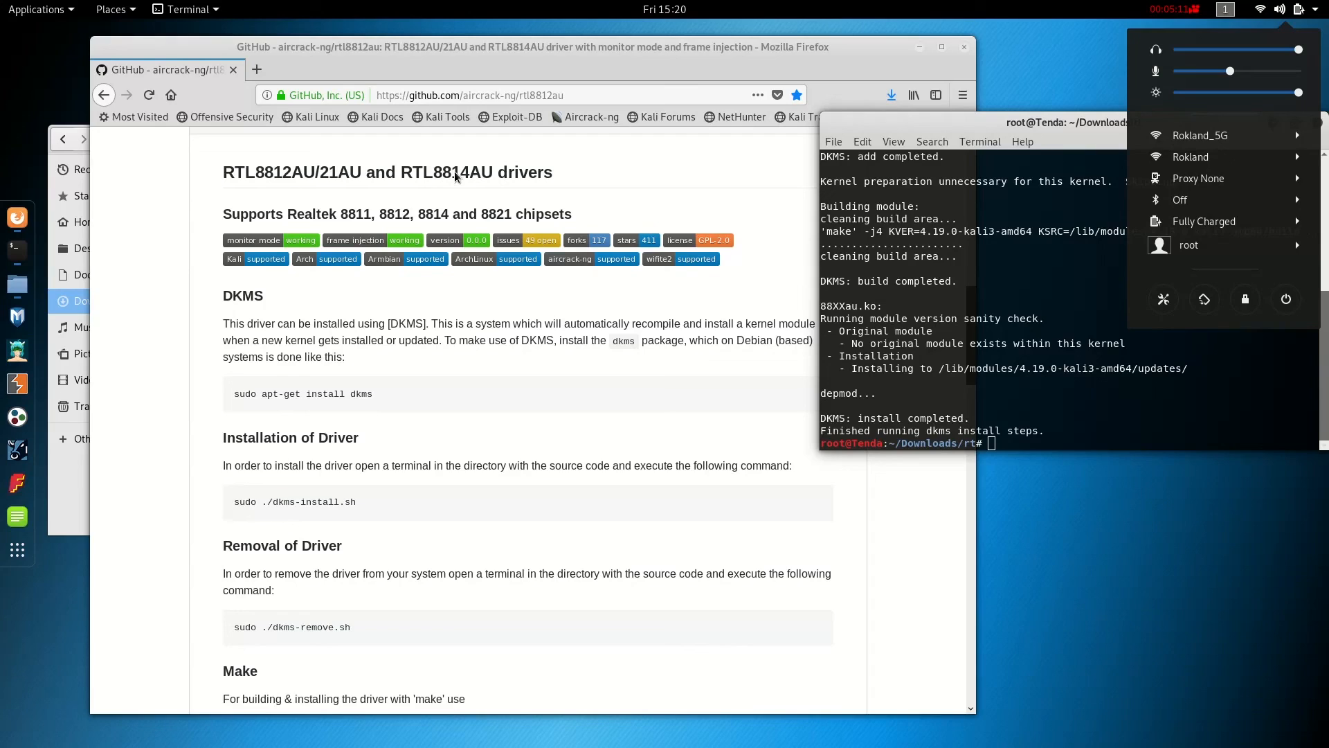
{"action": "mouse_move", "coordinate": [495, 182]}
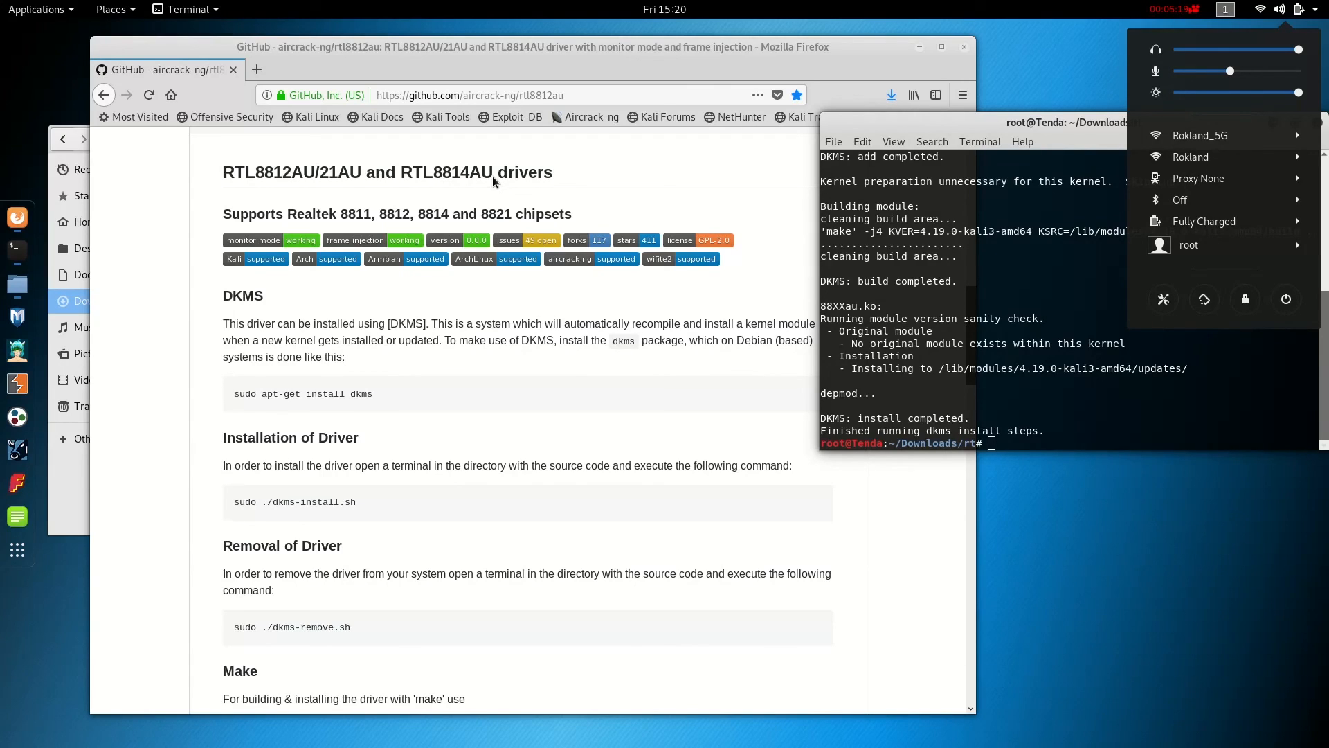
{"action": "mouse_move", "coordinate": [500, 308]}
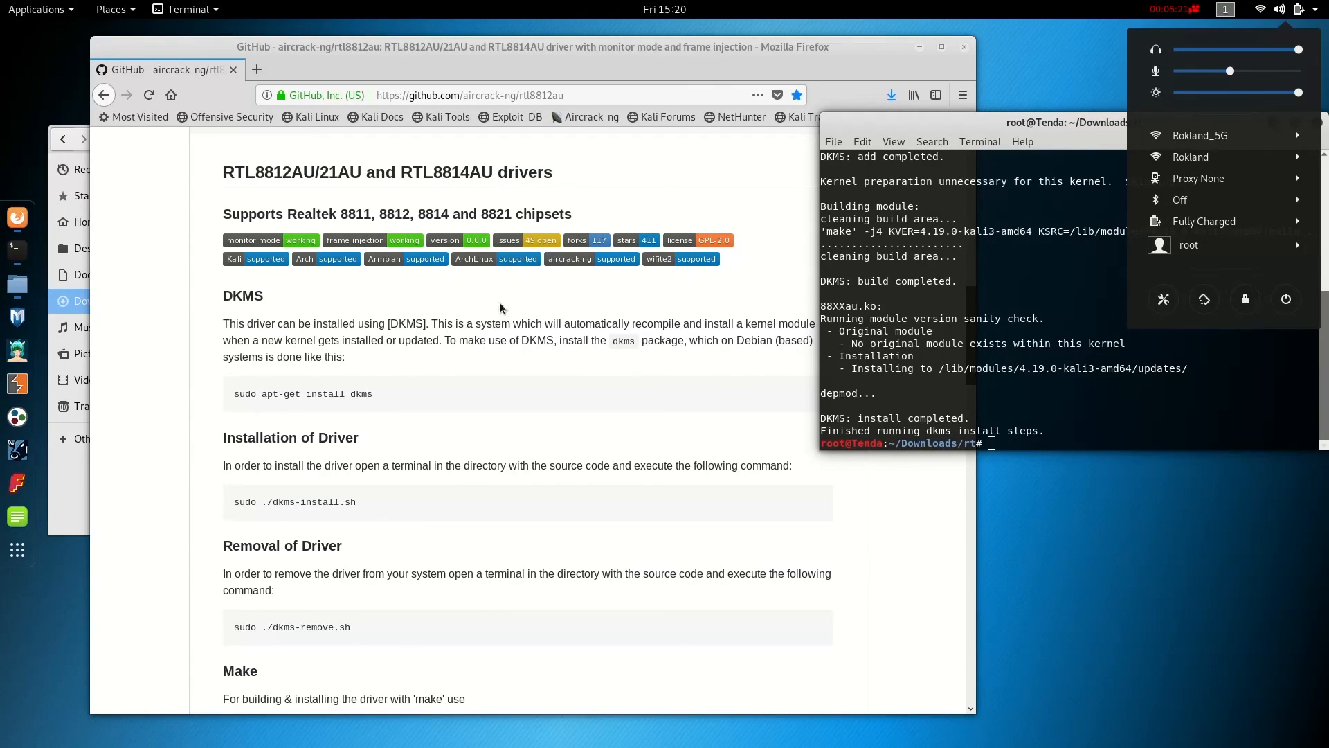